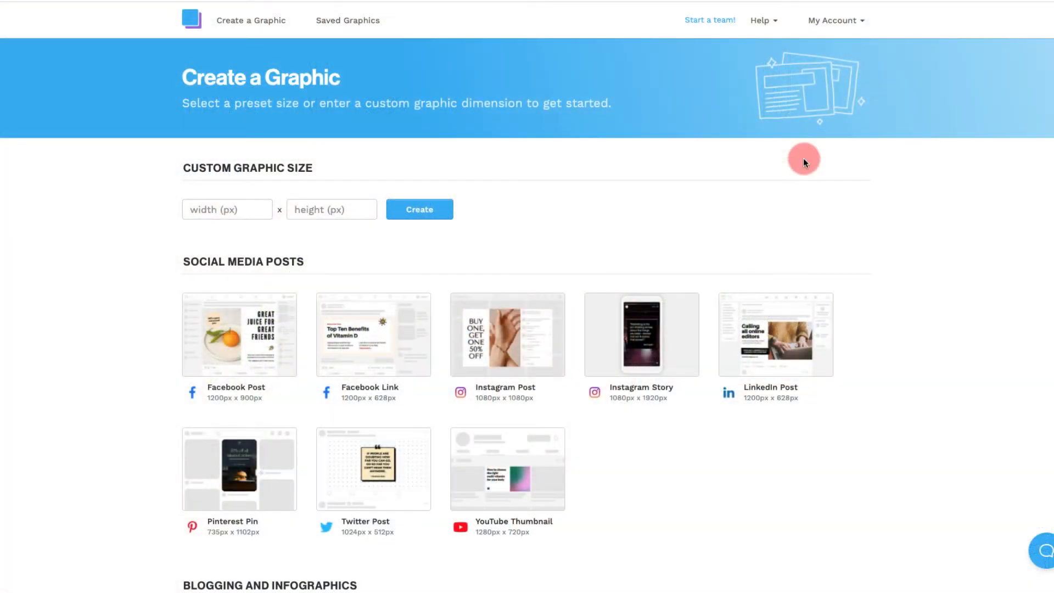
- Choose the YouTube End Screen (1920x1080) preset to reach its template gallery
scroll("down", 3)
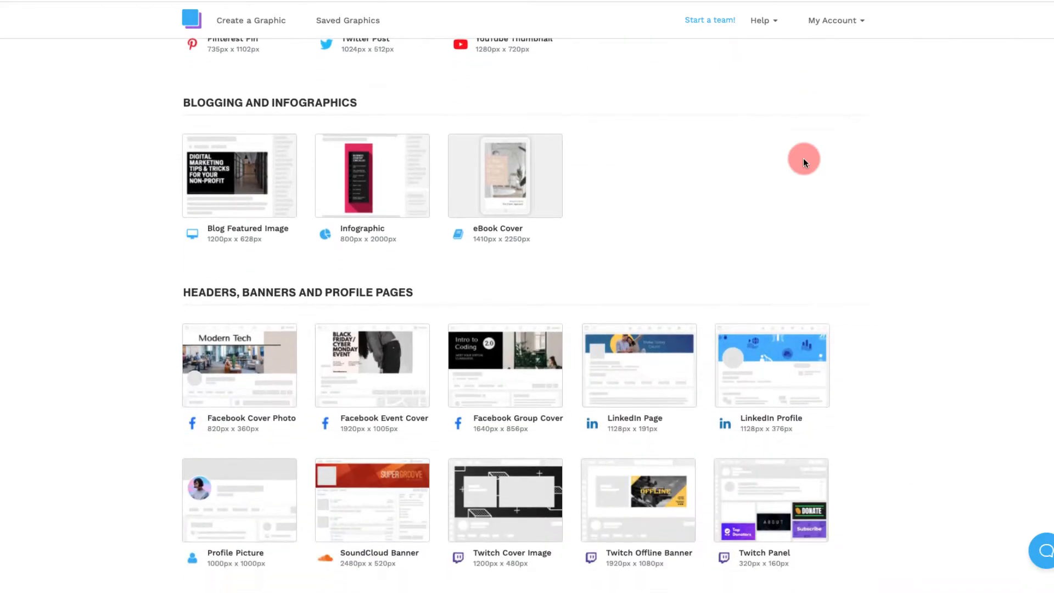
scroll("down", 3)
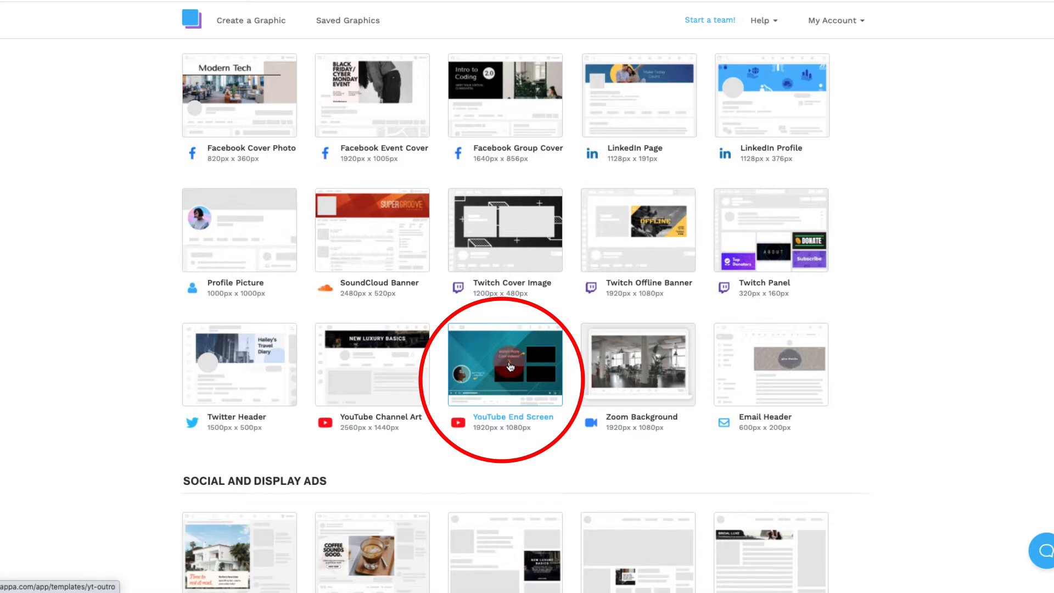
left_click(509, 365)
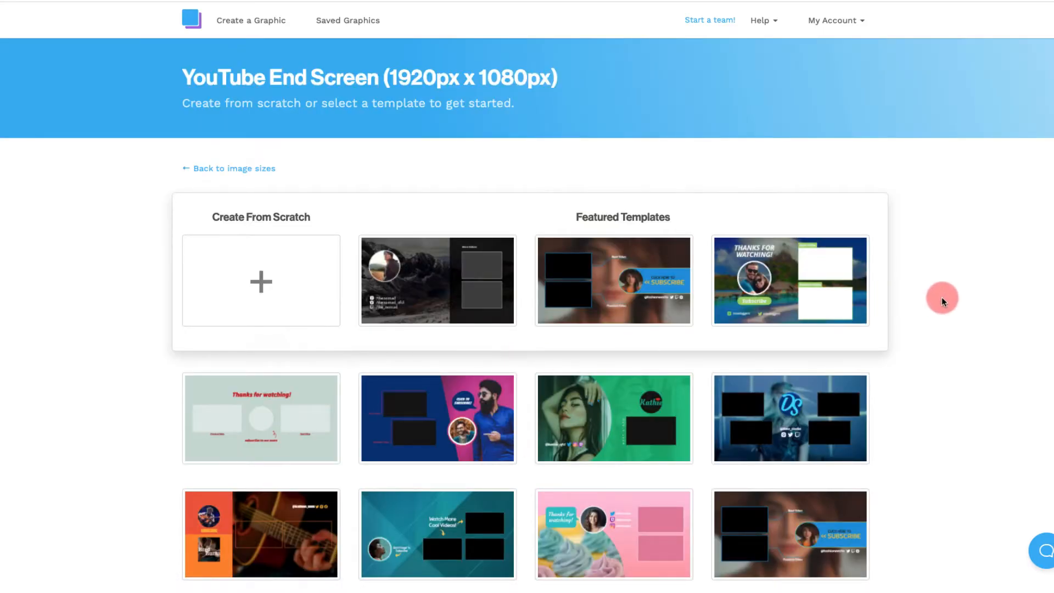
- Browse the end-screen template gallery down to its last designs without picking one
scroll("down", 3)
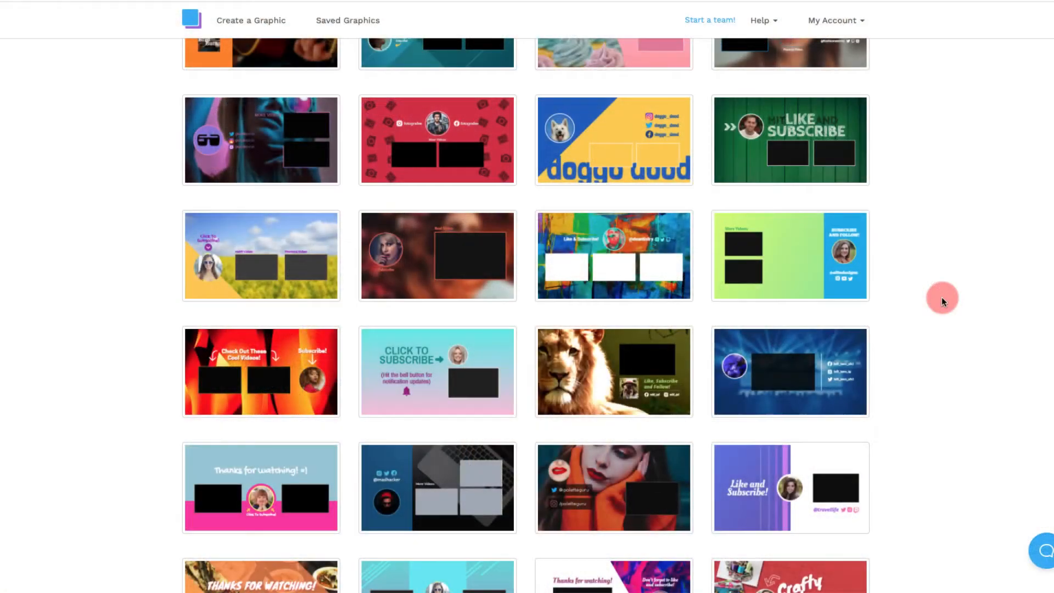
scroll("down", 3)
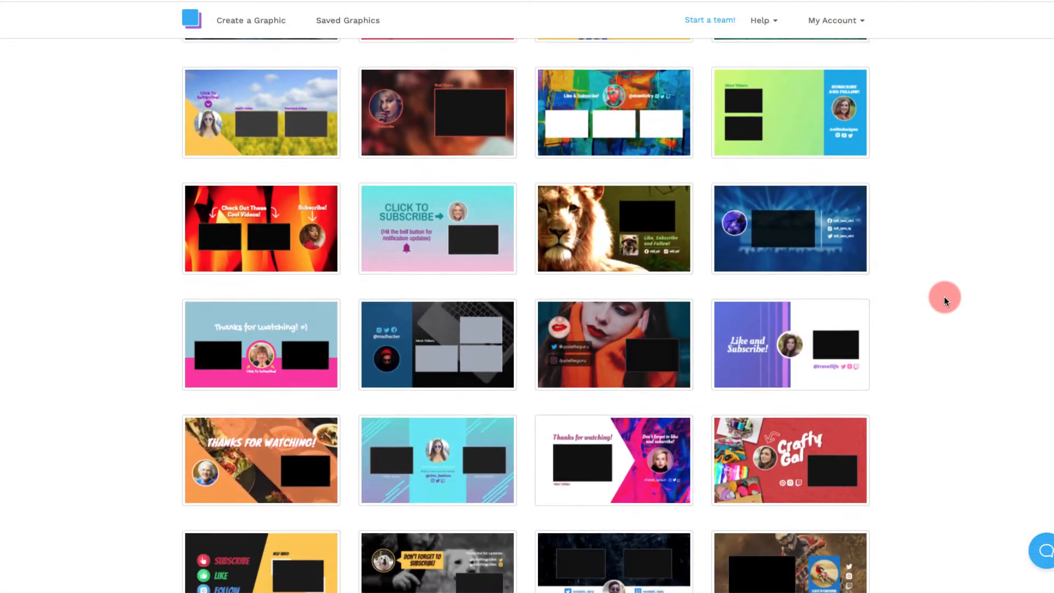
scroll("down", 3)
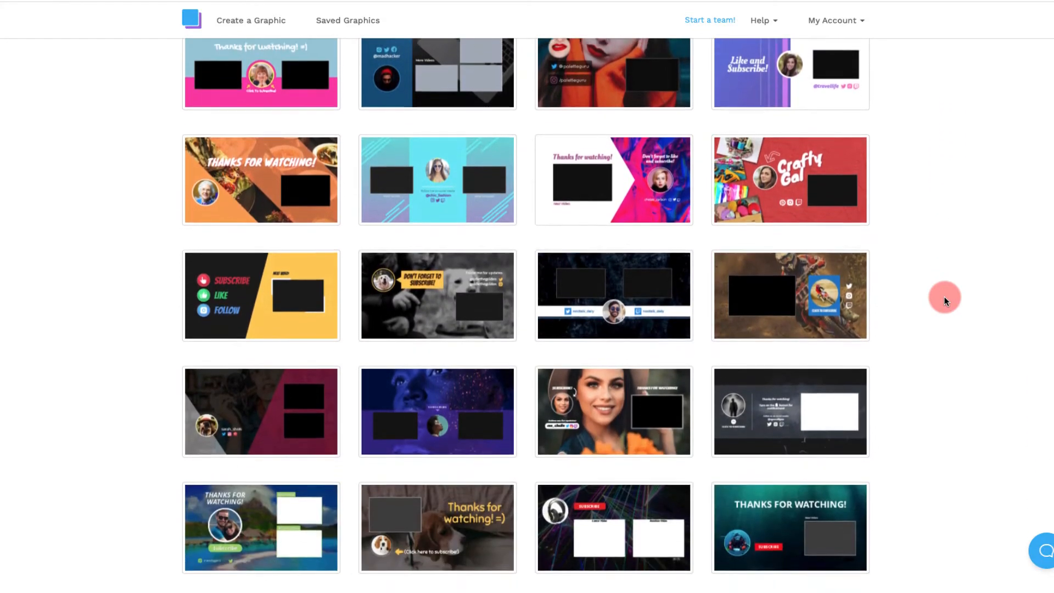
scroll("down", 3)
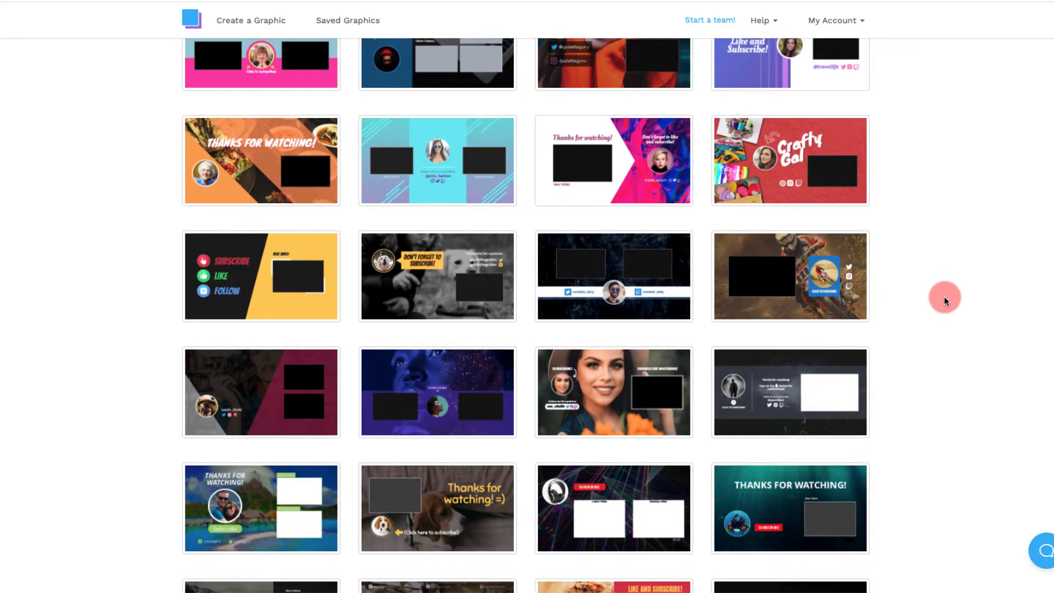
scroll("down", 3)
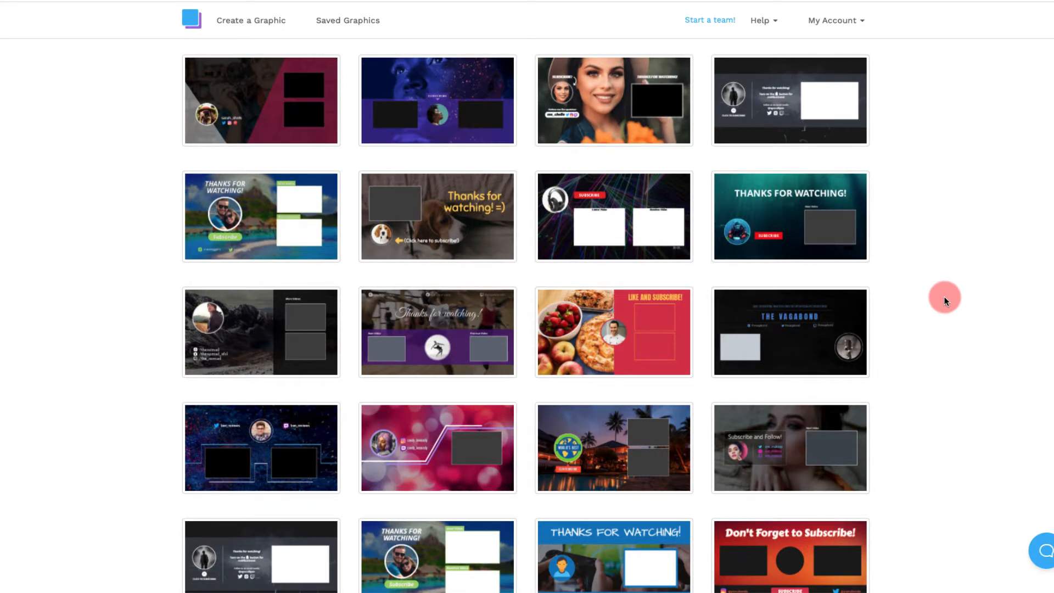
mouse_move(498, 213)
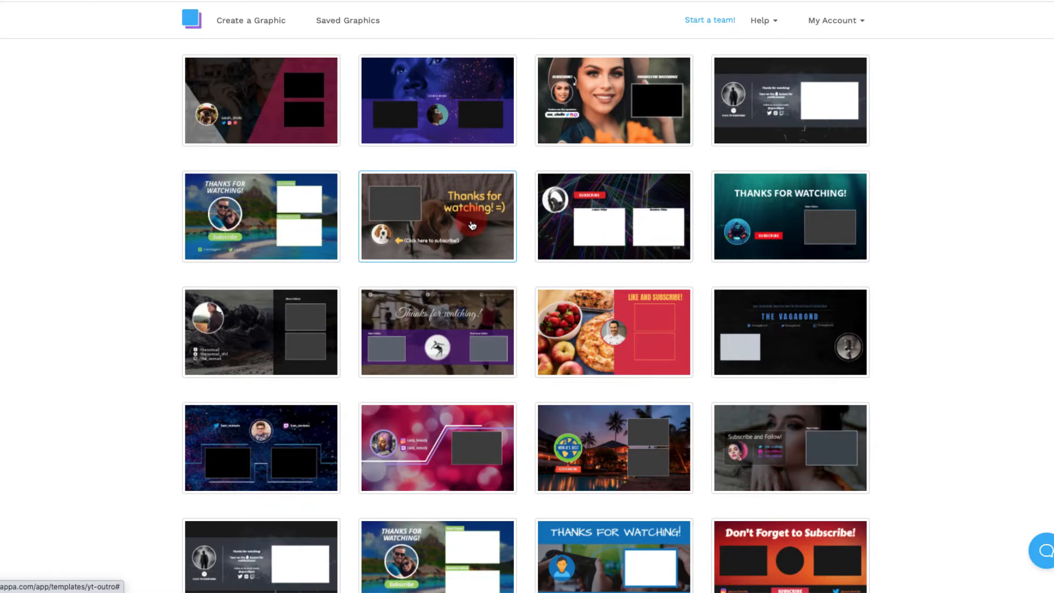
mouse_move(282, 197)
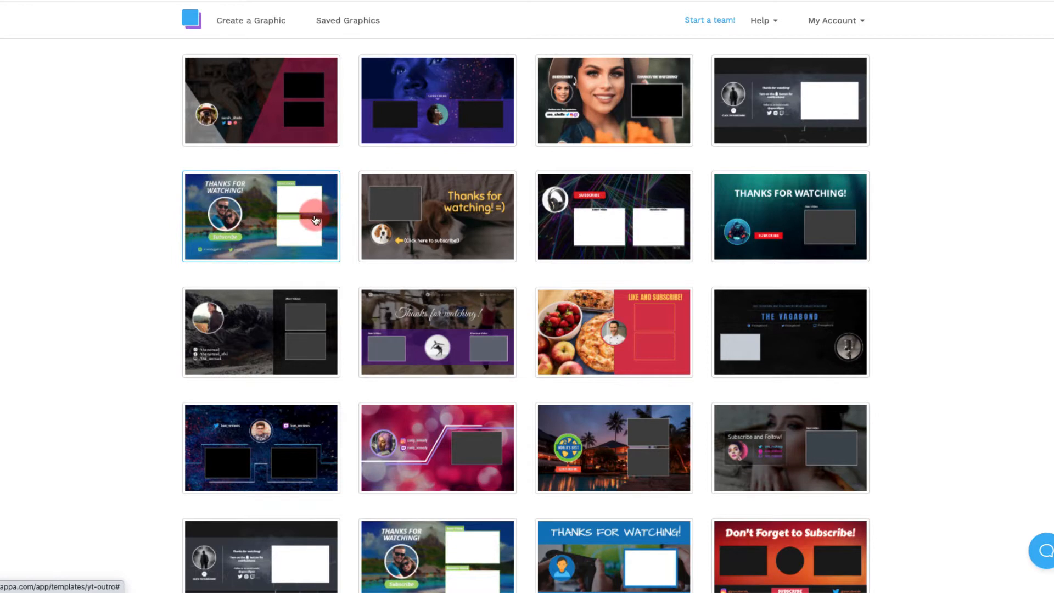
scroll("down", 3)
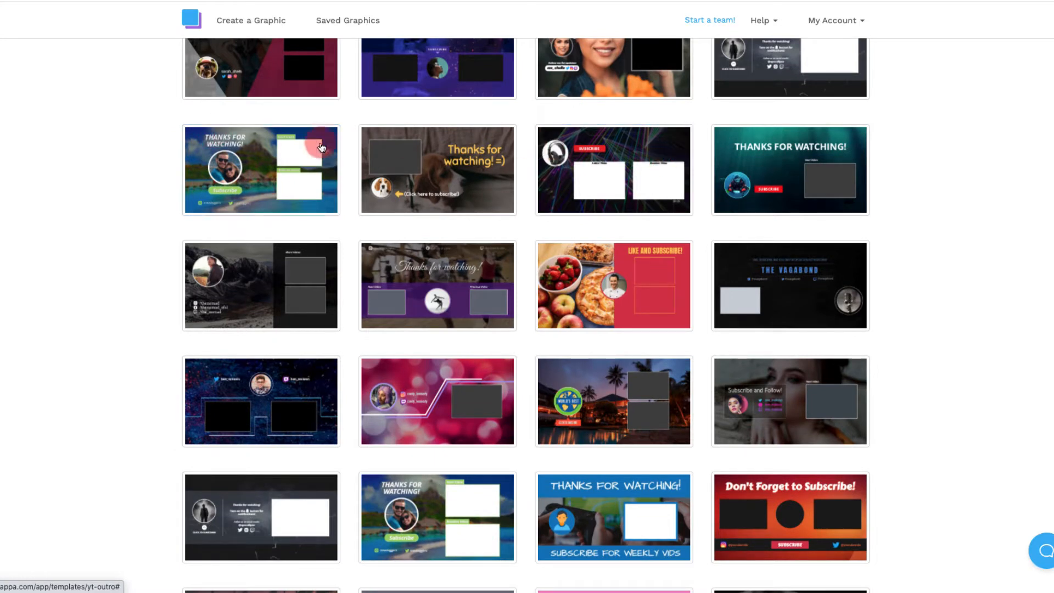
scroll("down", 3)
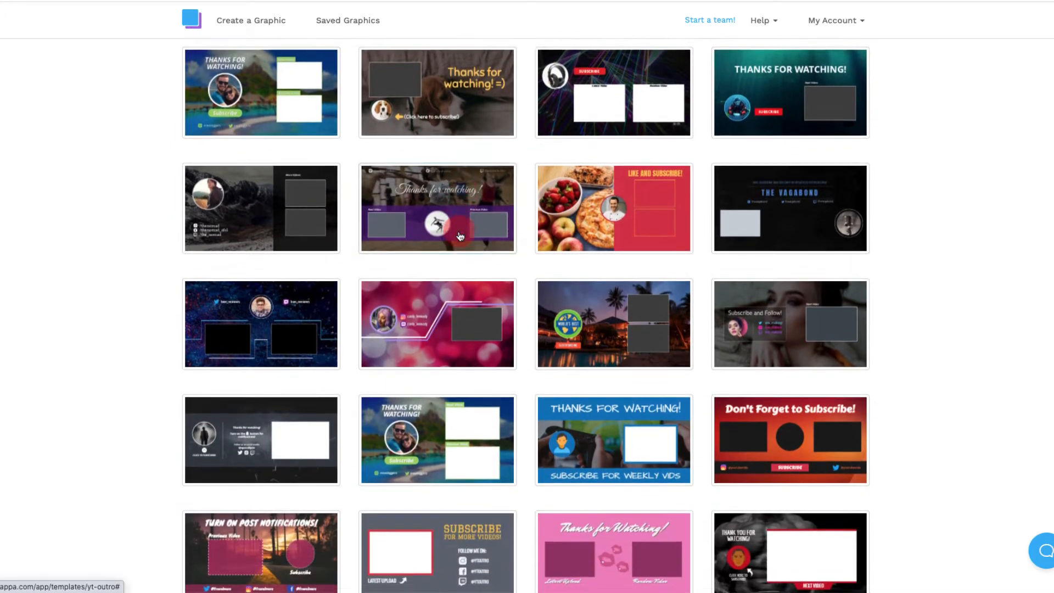
scroll("down", 3)
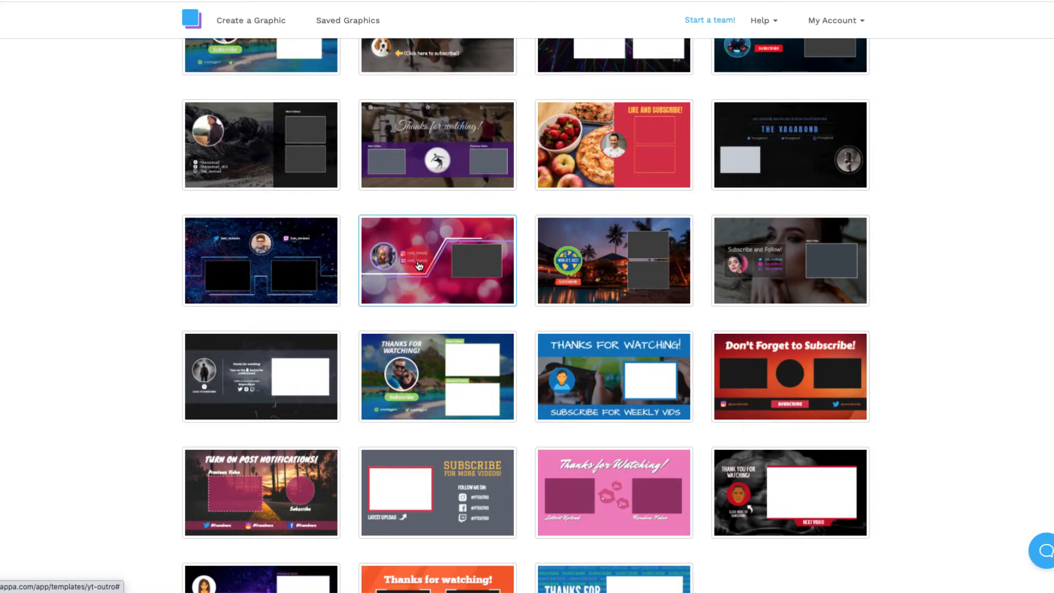
scroll("down", 3)
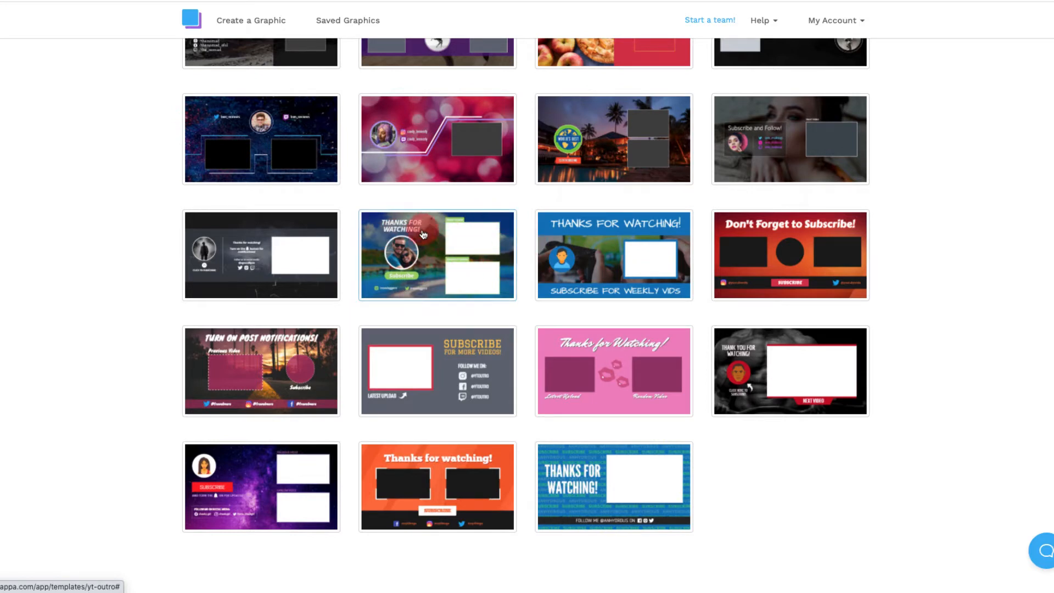
mouse_move(432, 275)
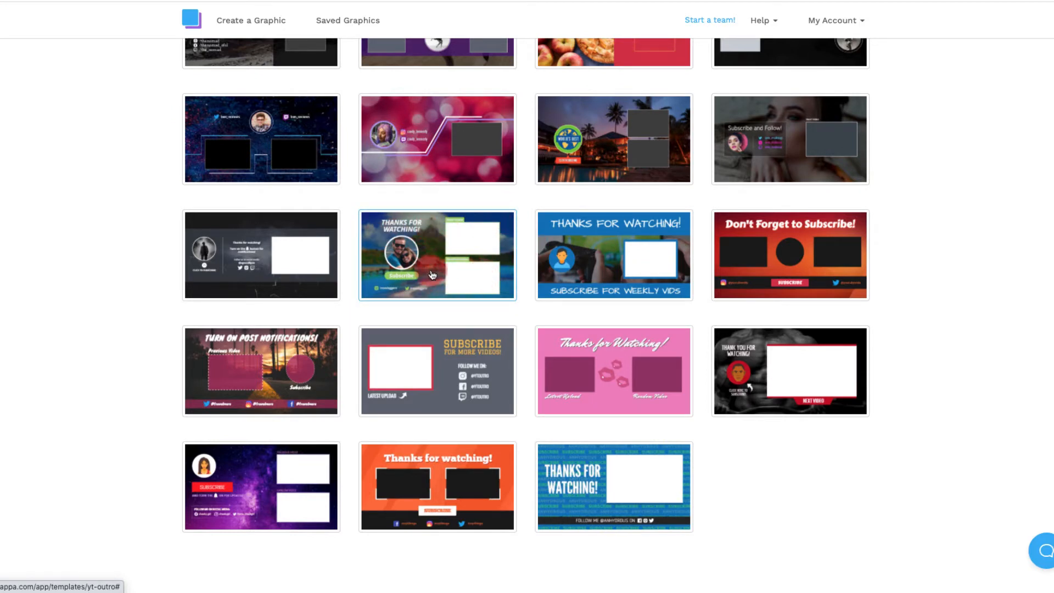
mouse_move(494, 301)
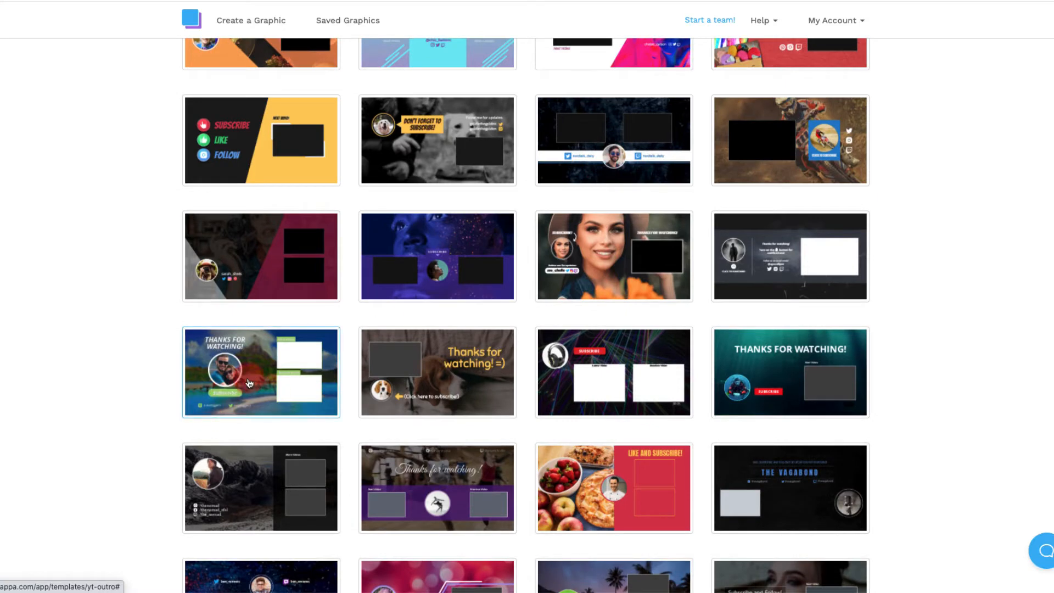
- Start from the beach 'Thanks for Watching' template and toggle the safe-zone overlay off and on
left_click(260, 372)
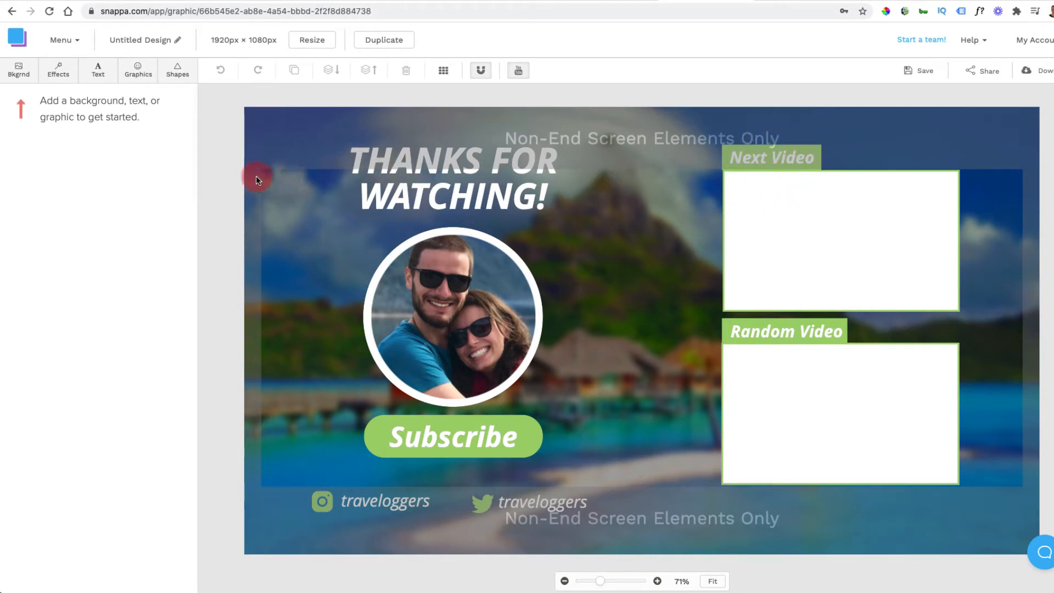
mouse_move(258, 398)
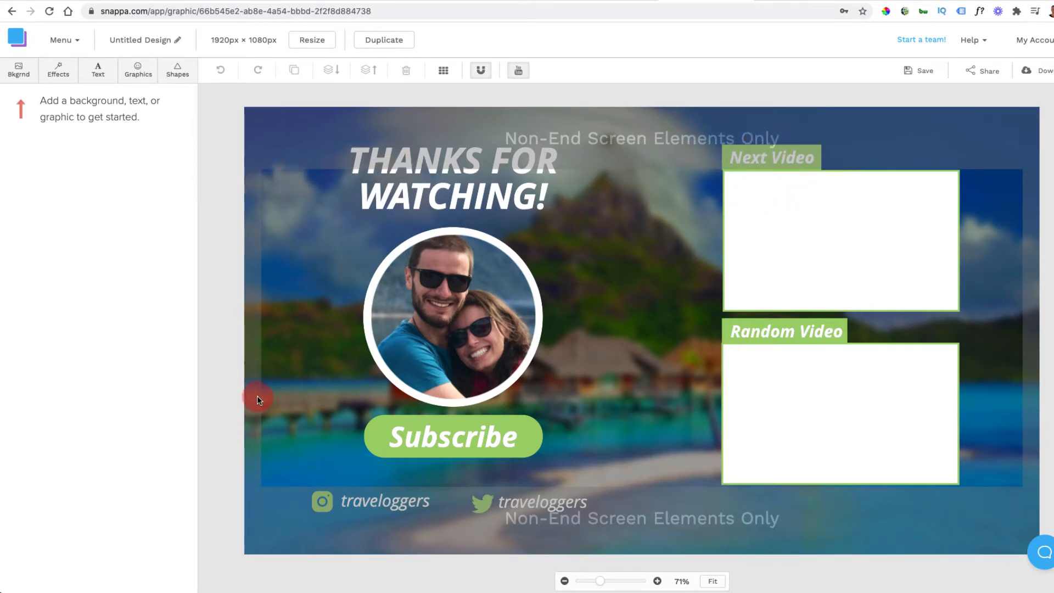
mouse_move(824, 201)
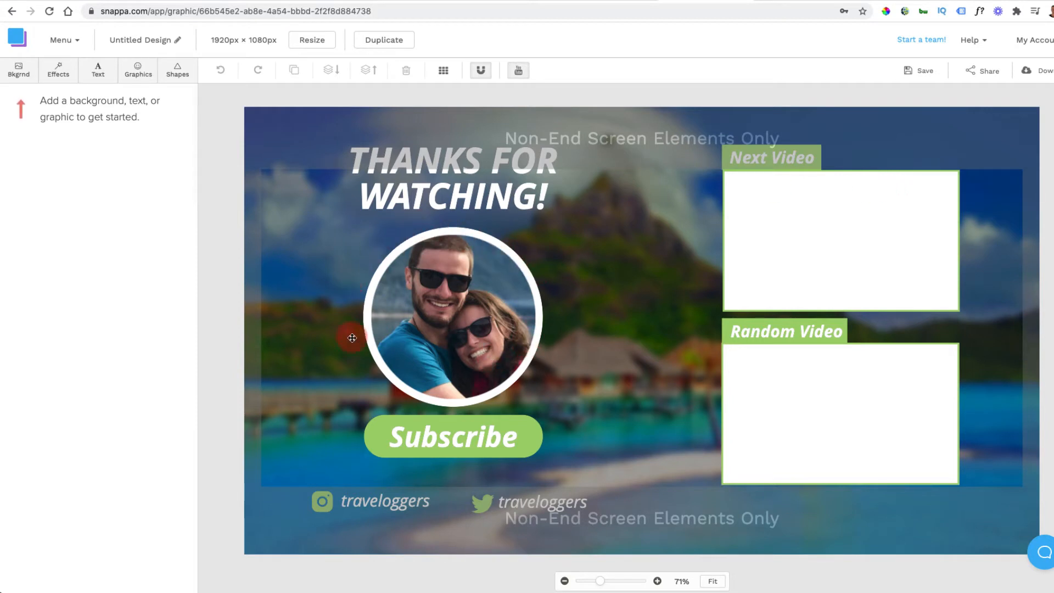
mouse_move(359, 444)
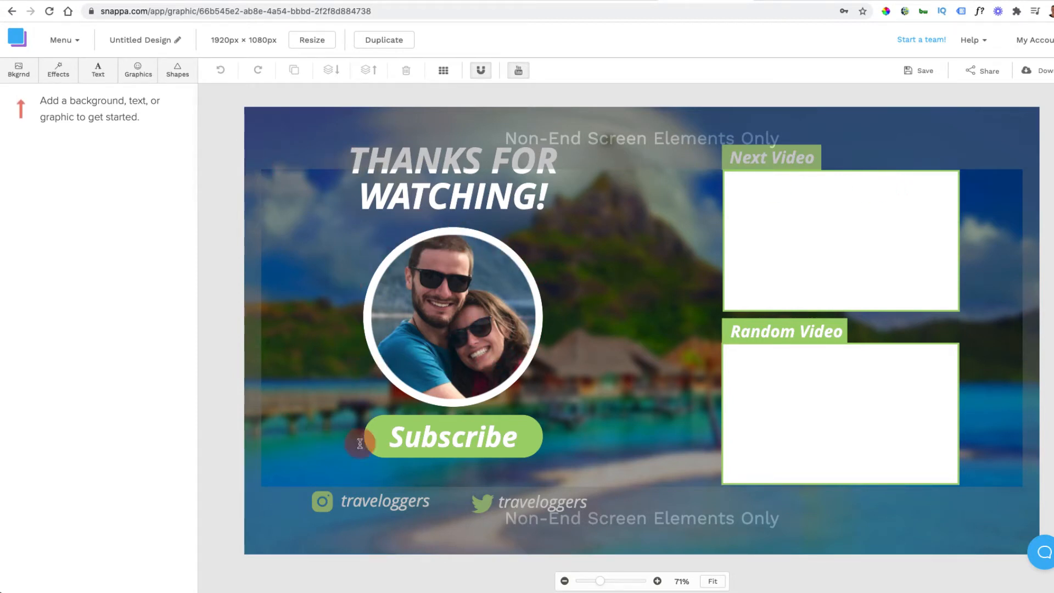
left_click(518, 69)
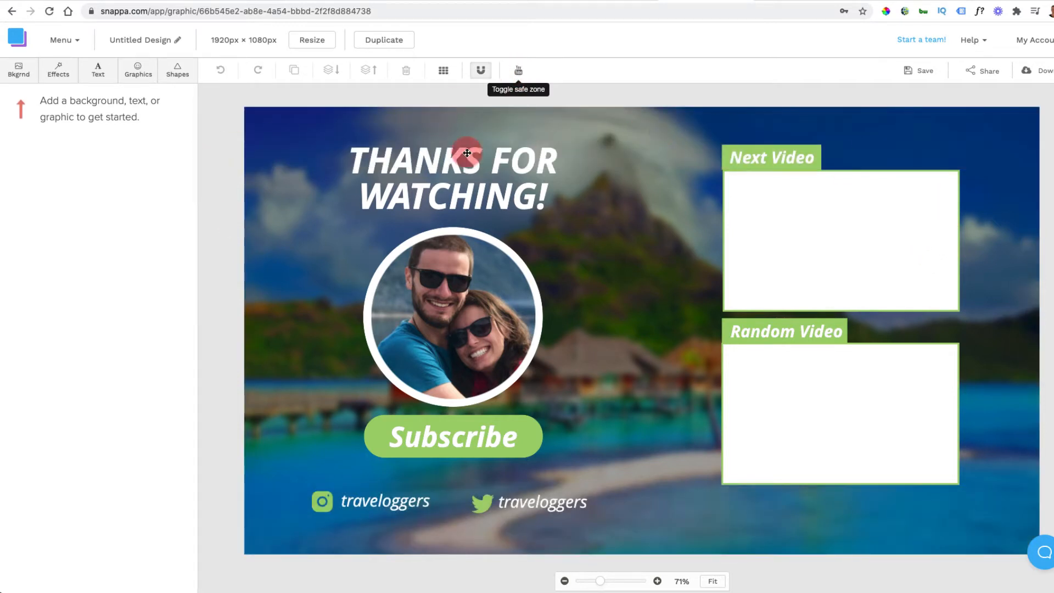
left_click(518, 70)
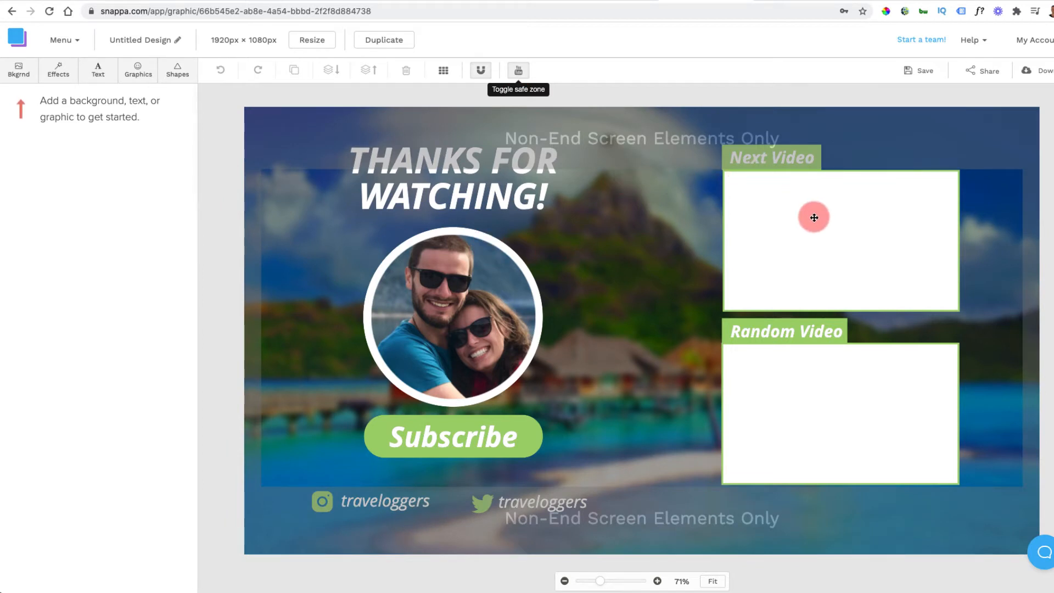
left_click(814, 217)
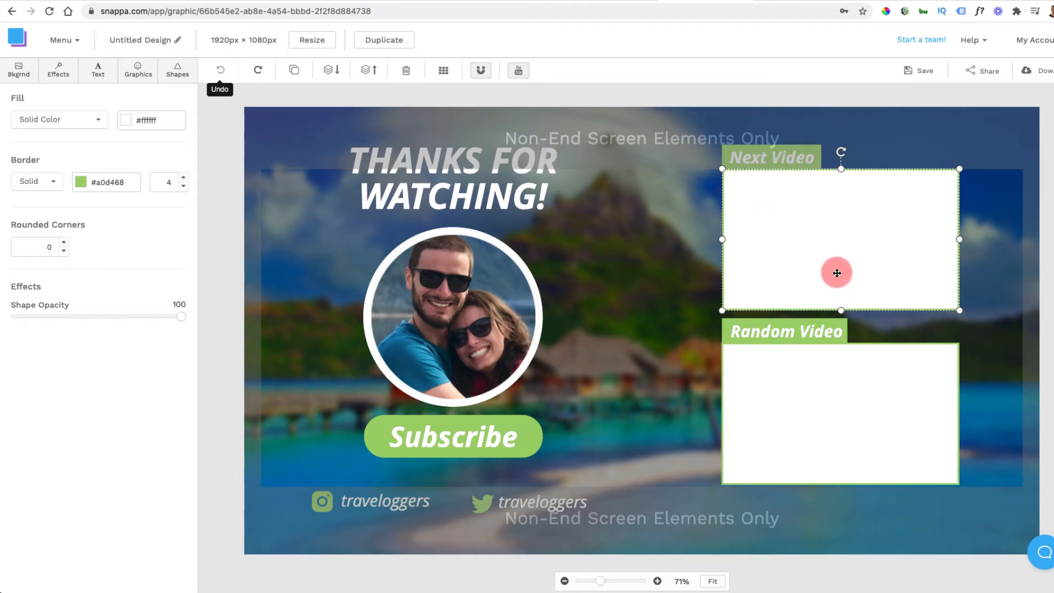
mouse_move(300, 492)
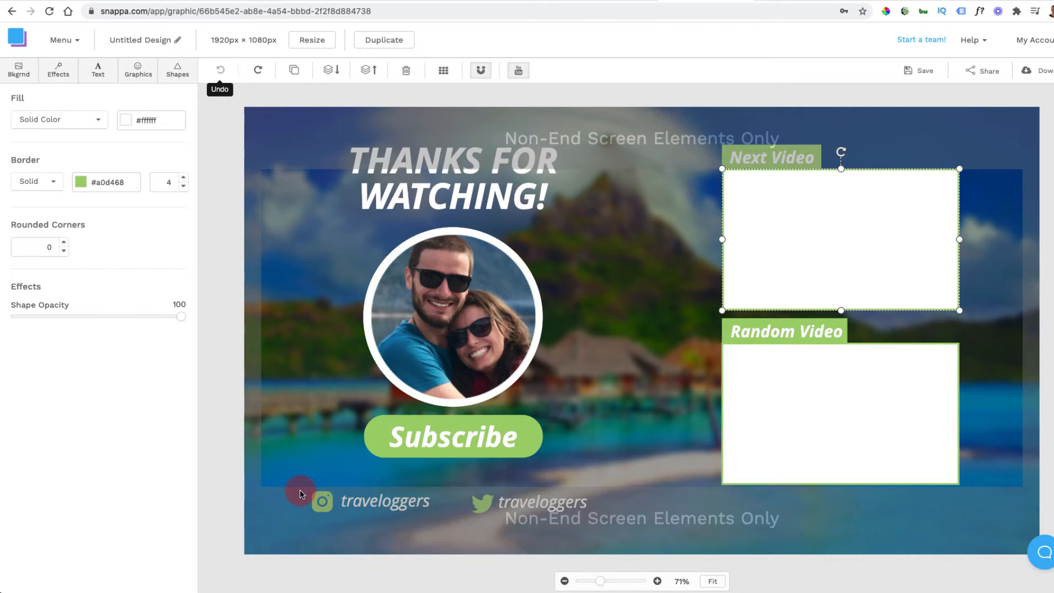
mouse_move(631, 395)
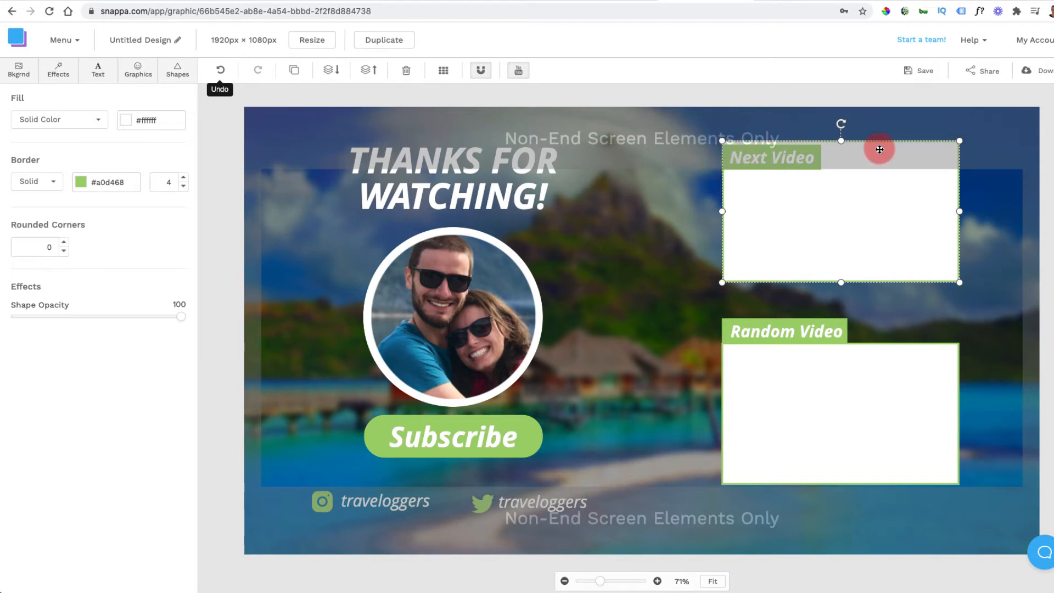
mouse_move(754, 304)
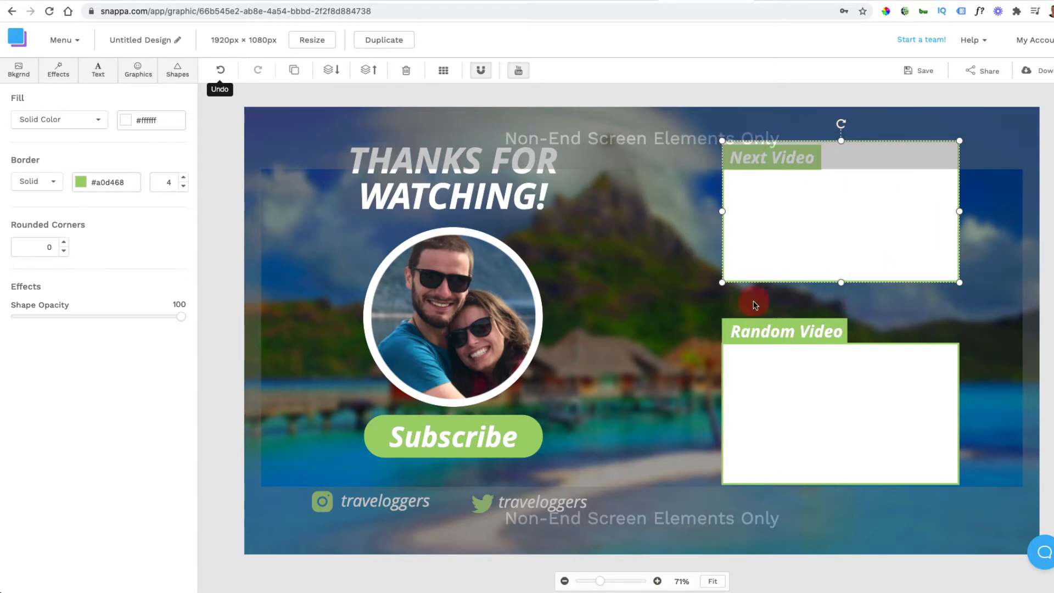
left_click(219, 70)
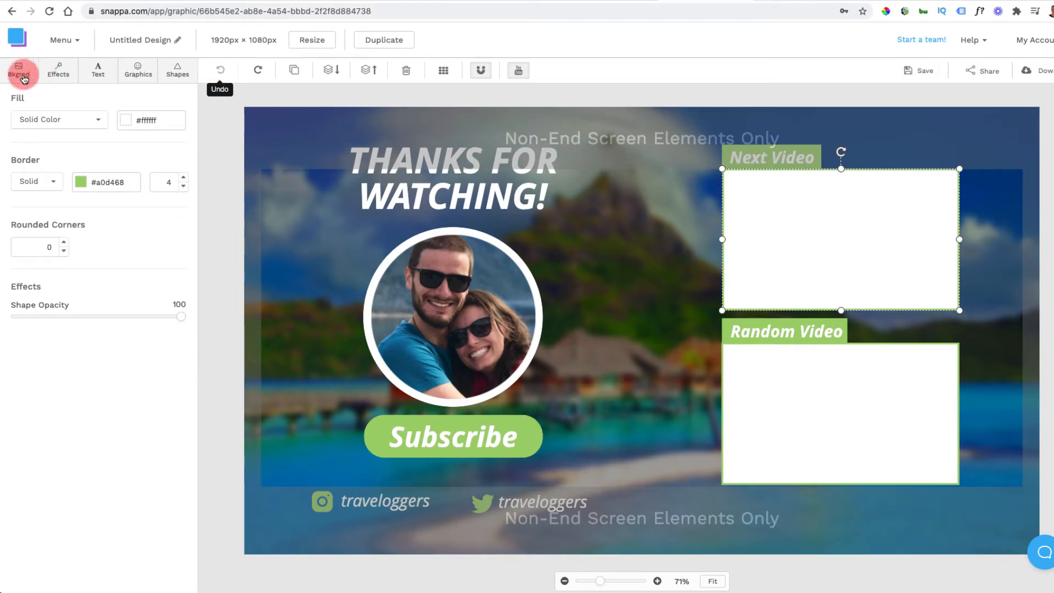
- Replace the beach background with the dark silhouetted-person photo from the Bkgrnd photos
left_click(18, 70)
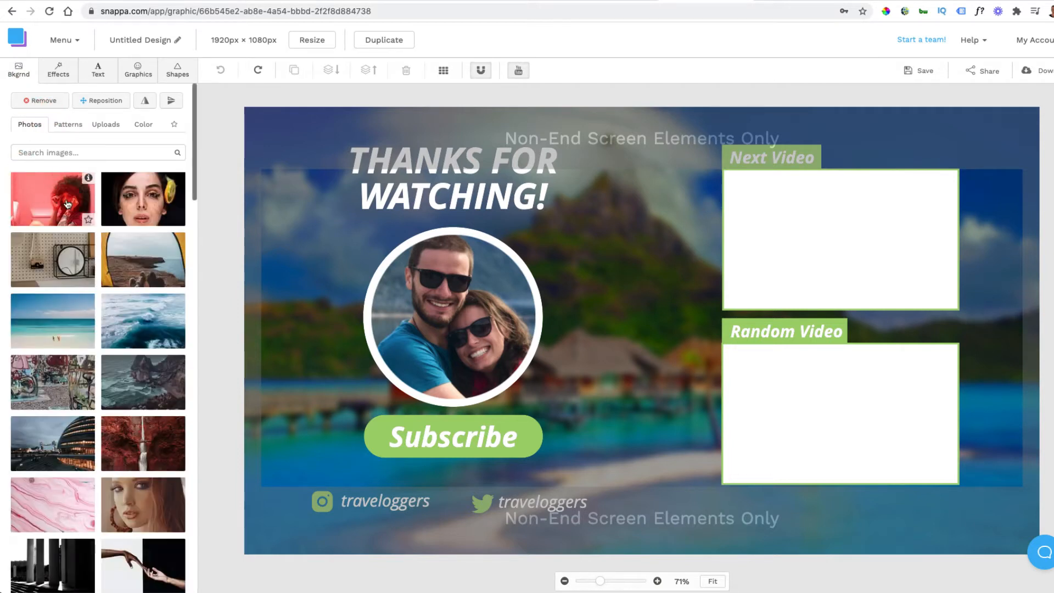
mouse_move(143, 260)
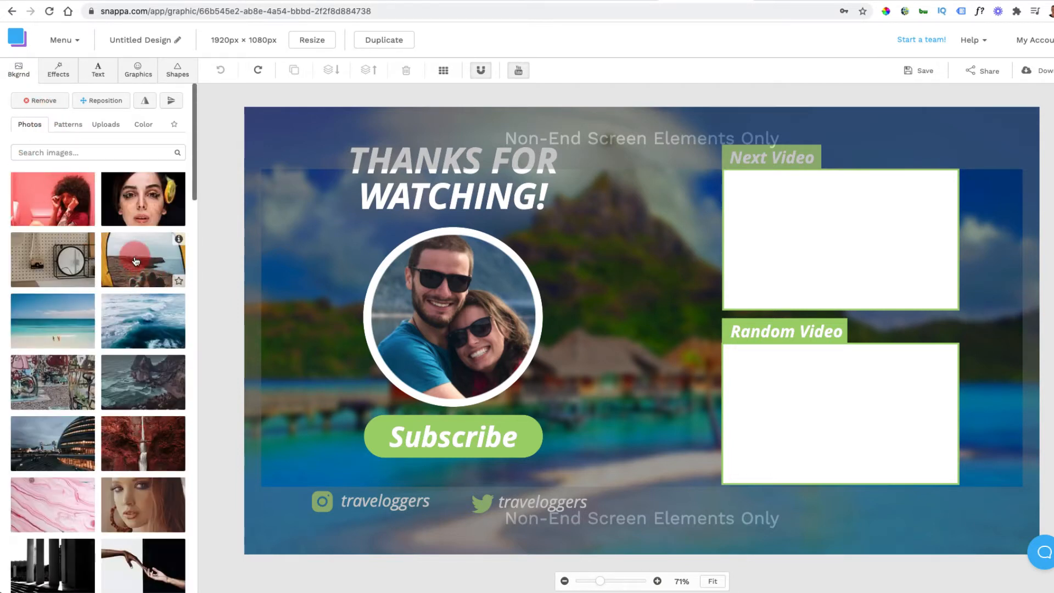
mouse_move(96, 315)
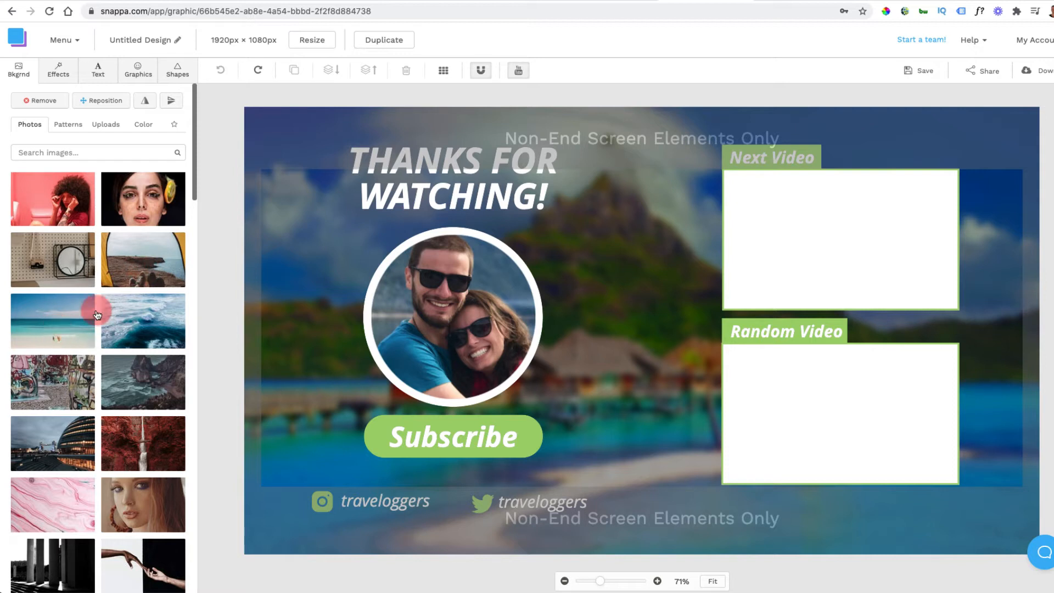
scroll("down", 3)
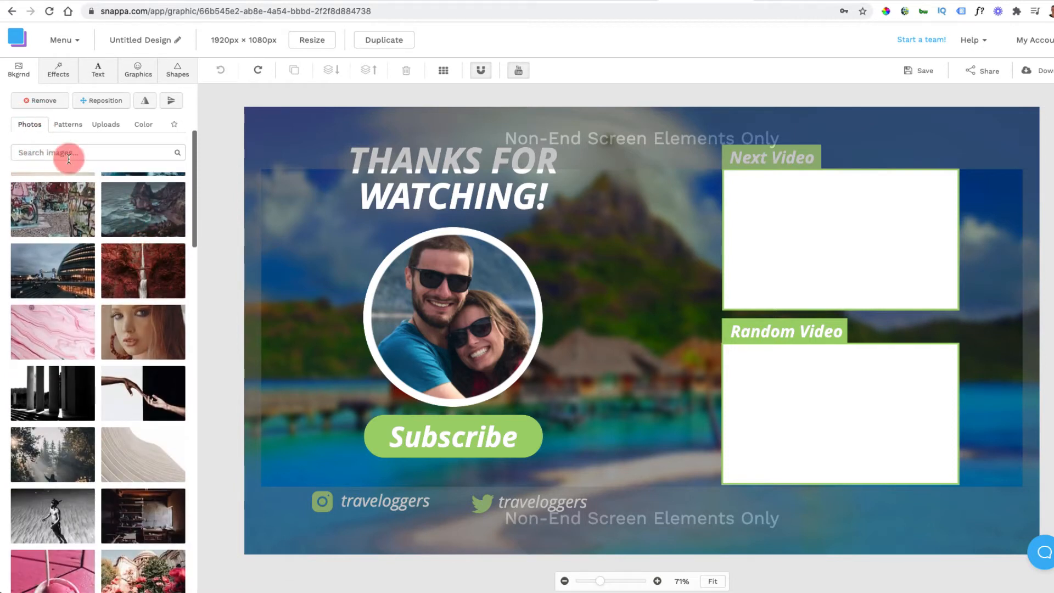
mouse_move(109, 155)
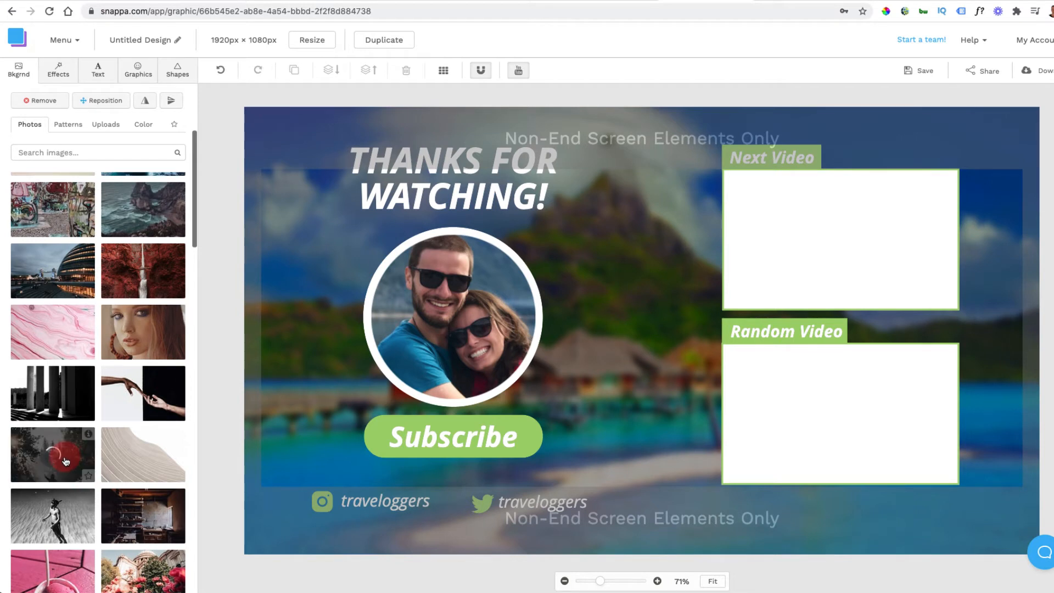
left_click(52, 455)
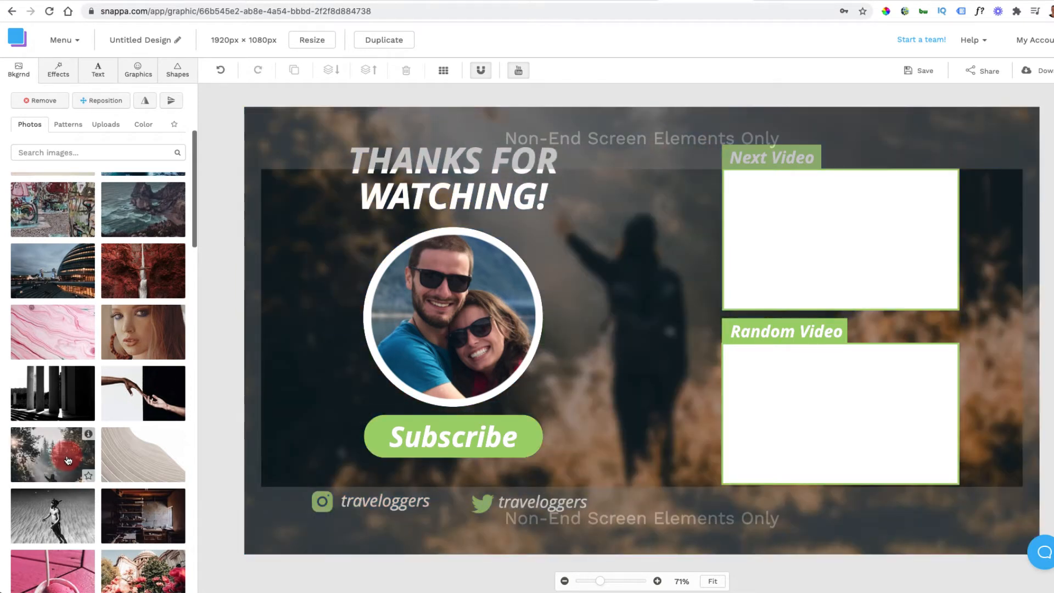
left_click(452, 317)
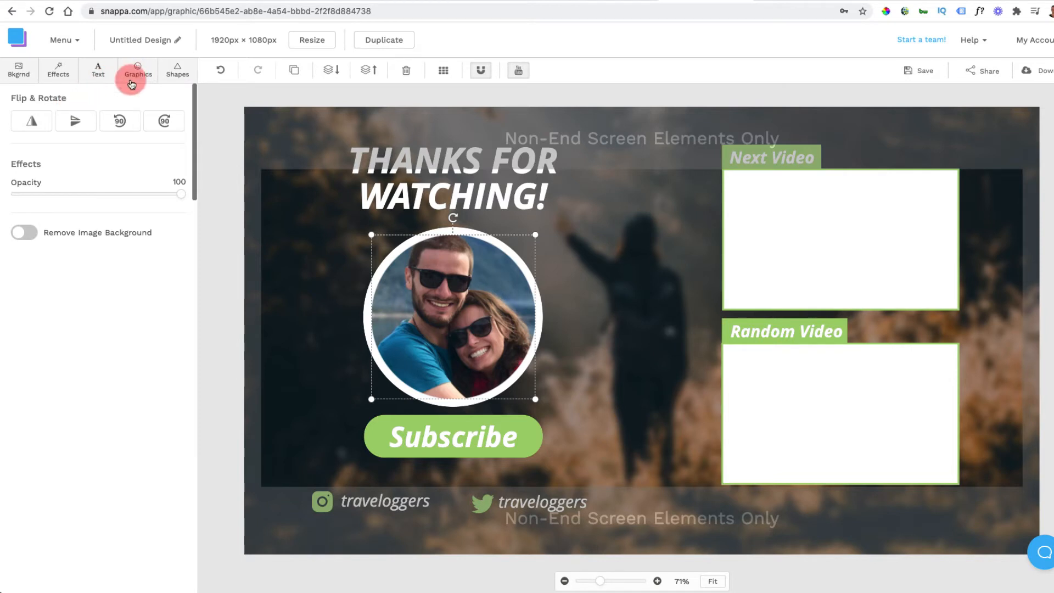
- Add the black cartoon face icon from Graphics > Icons as the circle avatar in place of the photo
left_click(137, 70)
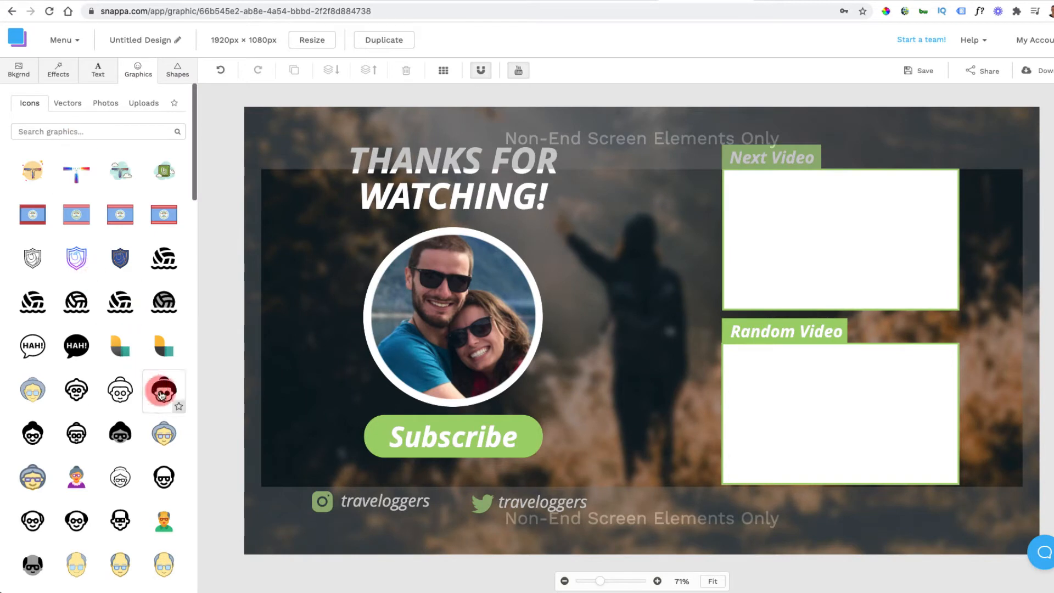
left_click(163, 391)
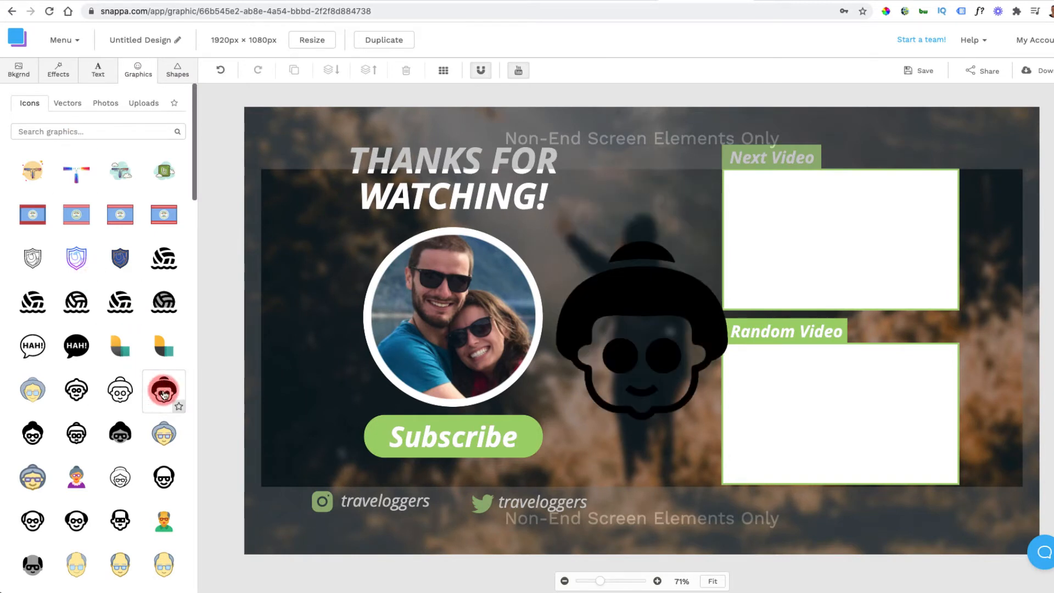
left_click(452, 316)
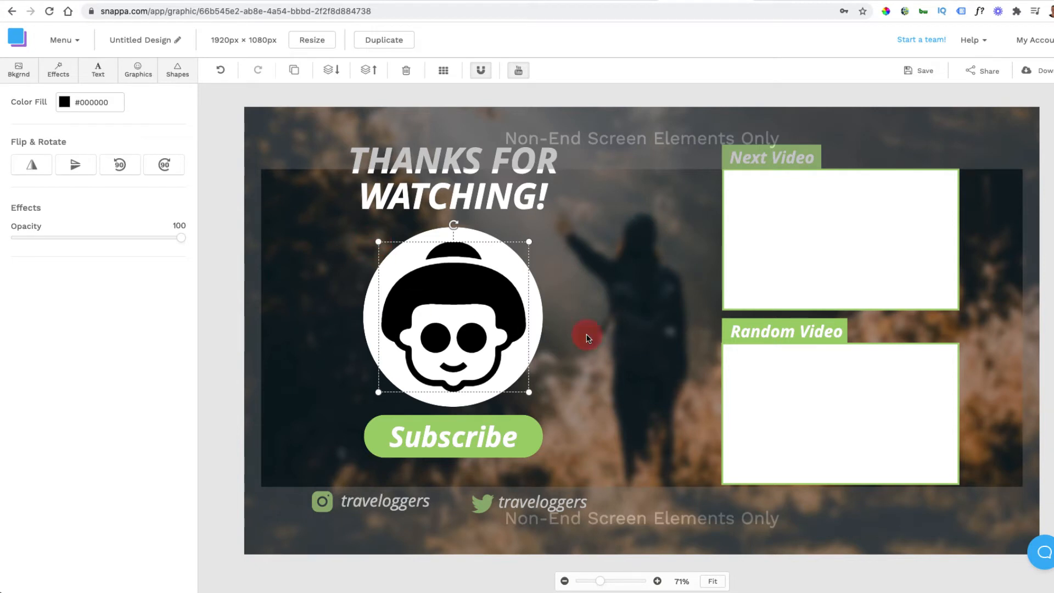
mouse_move(603, 404)
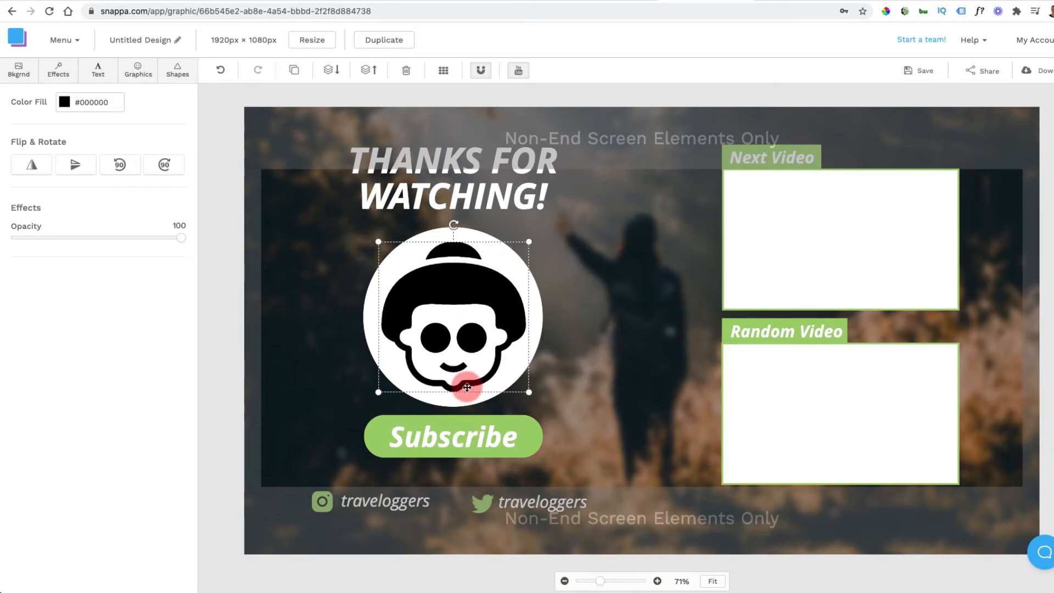
- Try lowering the green Subscribe button's opacity, then restore it to full and deselect
left_click(453, 436)
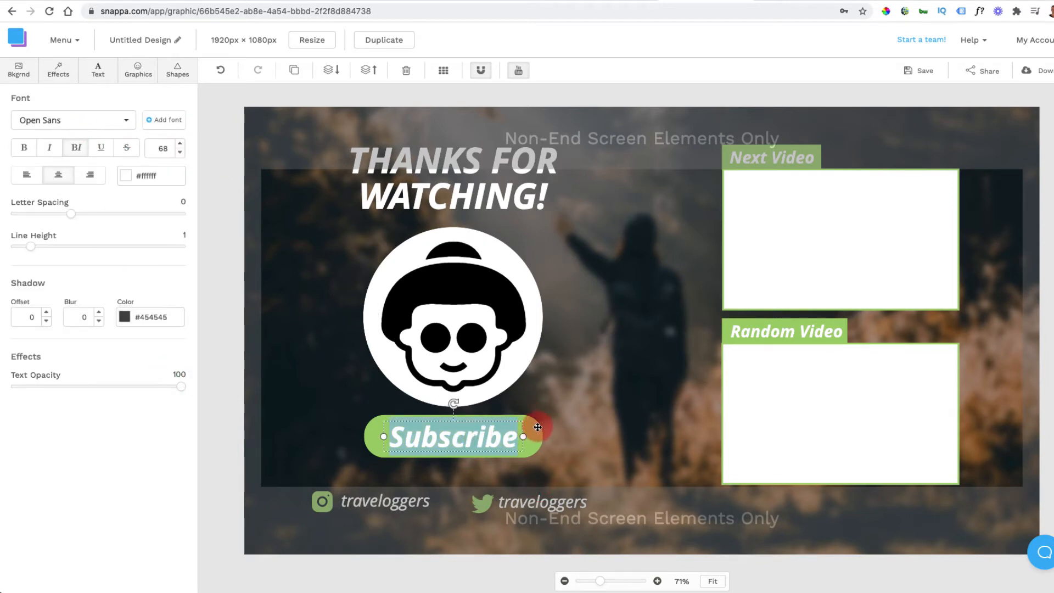
left_click(538, 429)
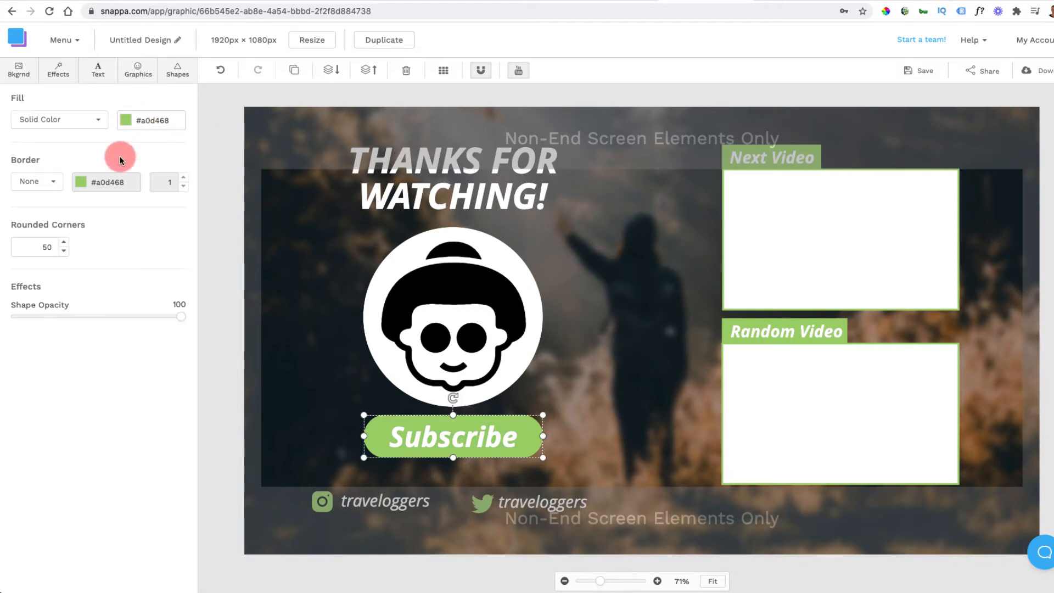
left_click_drag(180, 316, 154, 316)
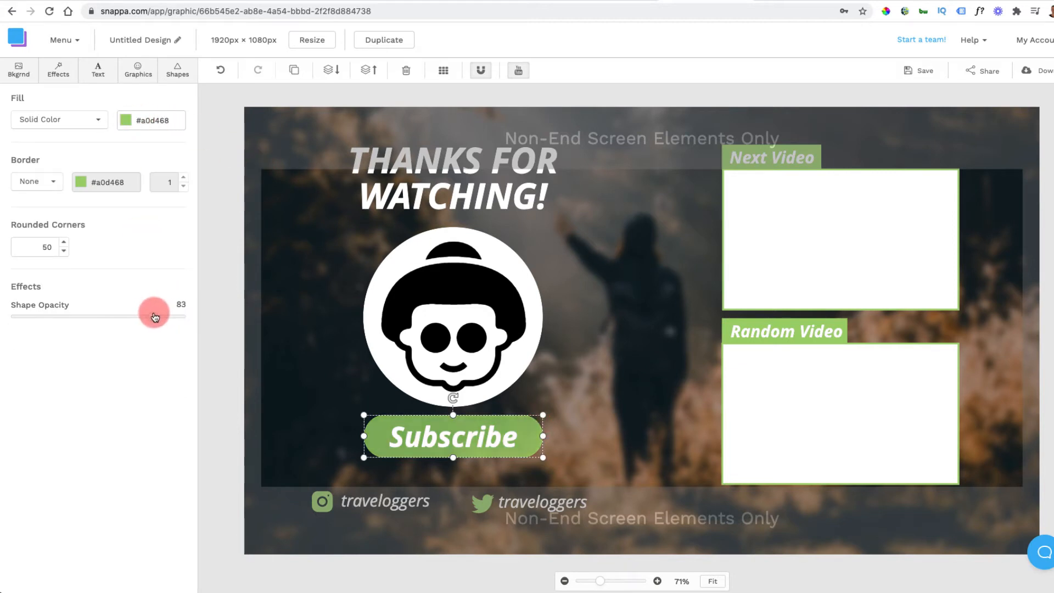
left_click_drag(153, 316, 182, 316)
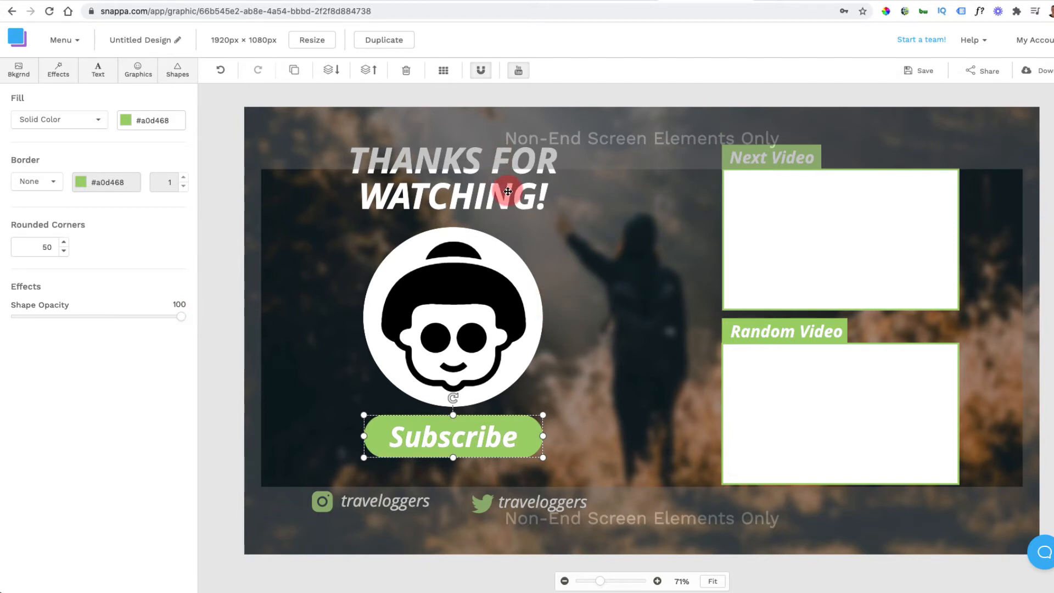
left_click(453, 177)
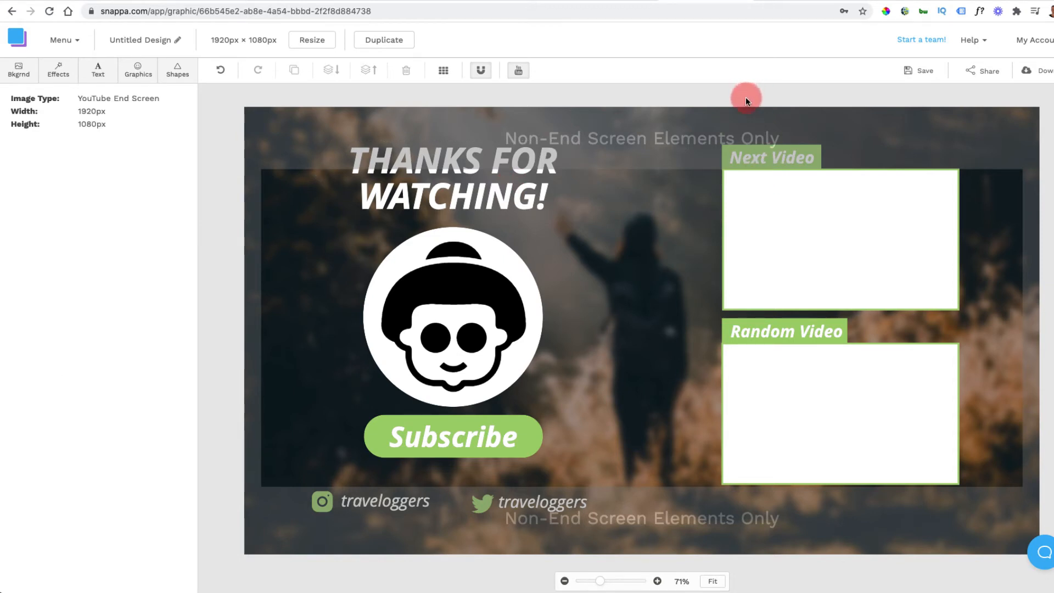
mouse_move(798, 206)
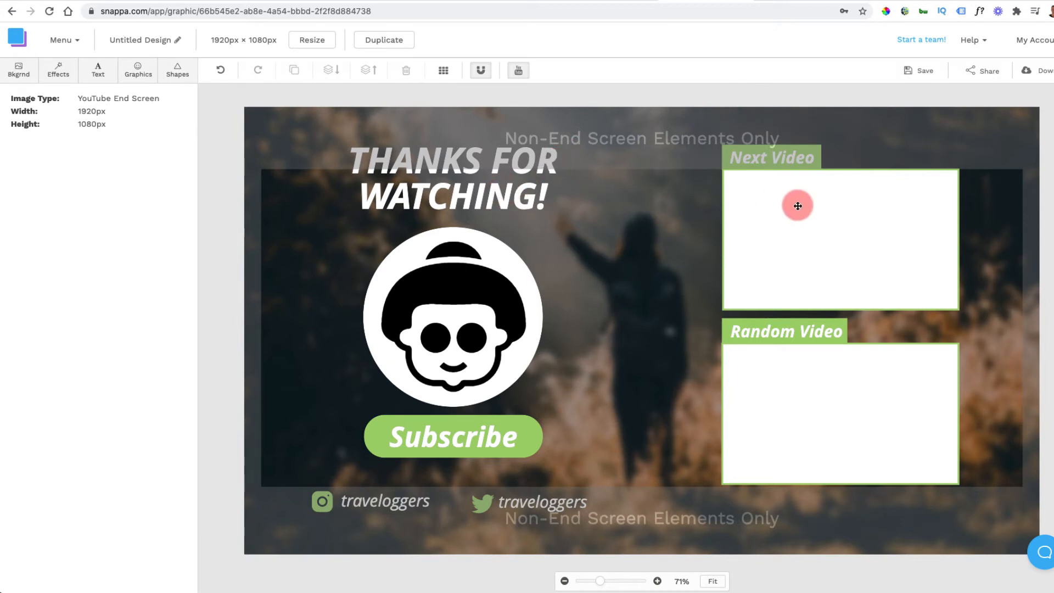
- Search the Graphics icon library for 'arrow' and add a curved arrow to the design
left_click(543, 501)
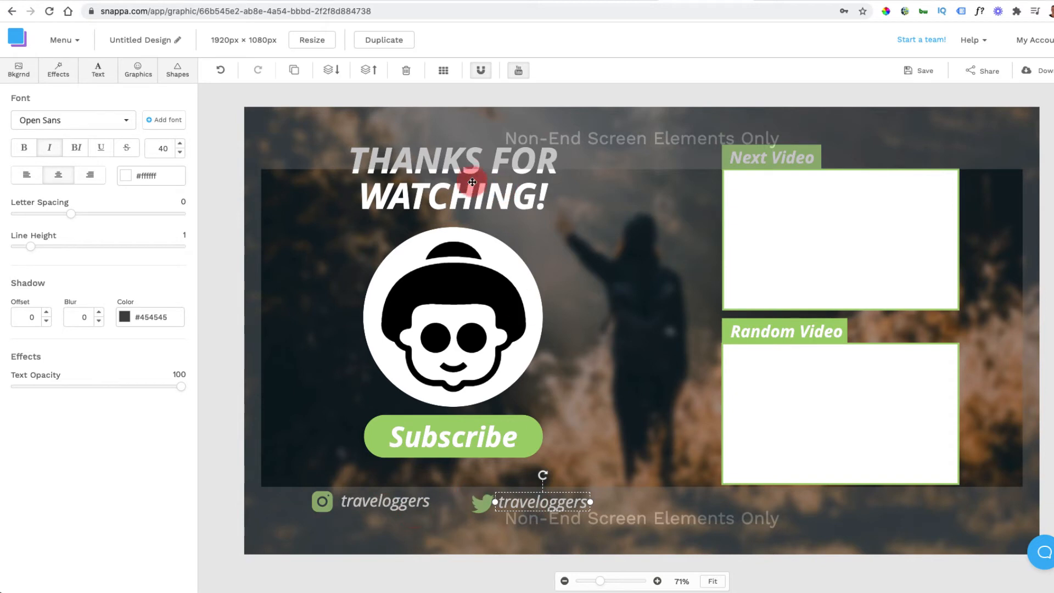
mouse_move(447, 201)
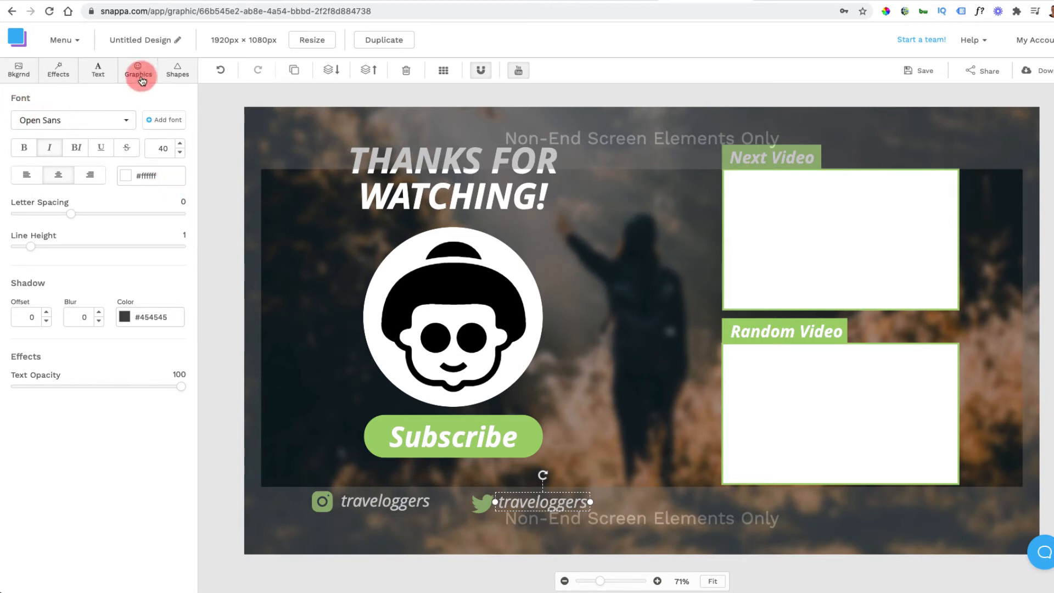
left_click(137, 69)
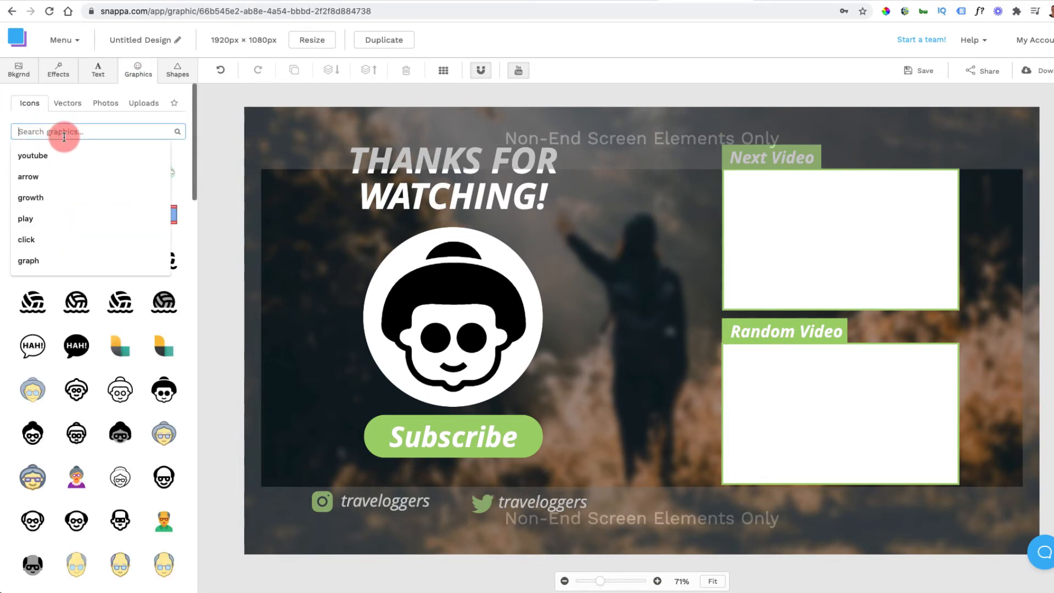
type("arrows")
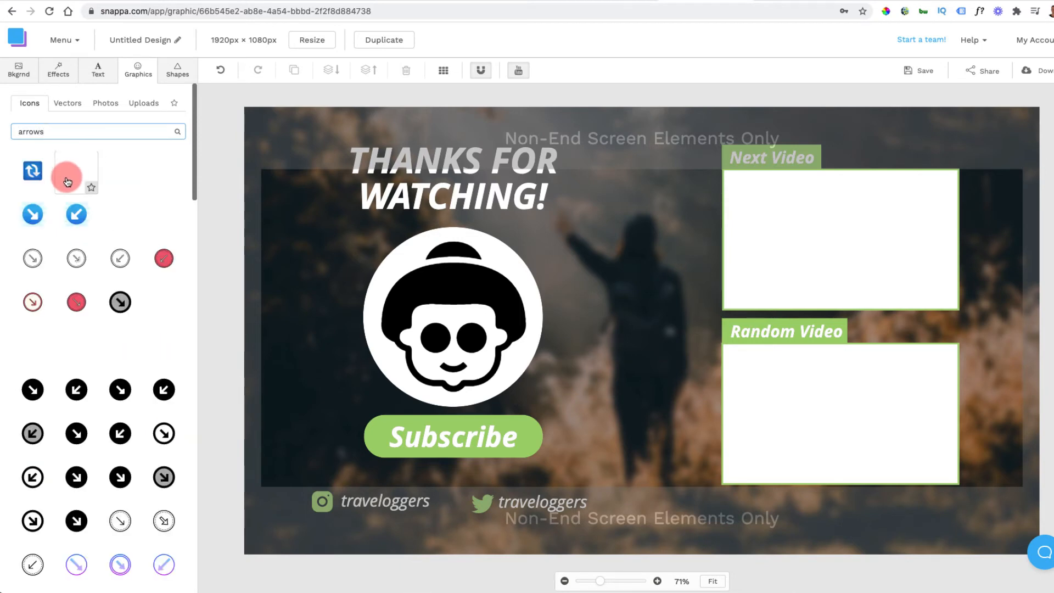
scroll("down", 3)
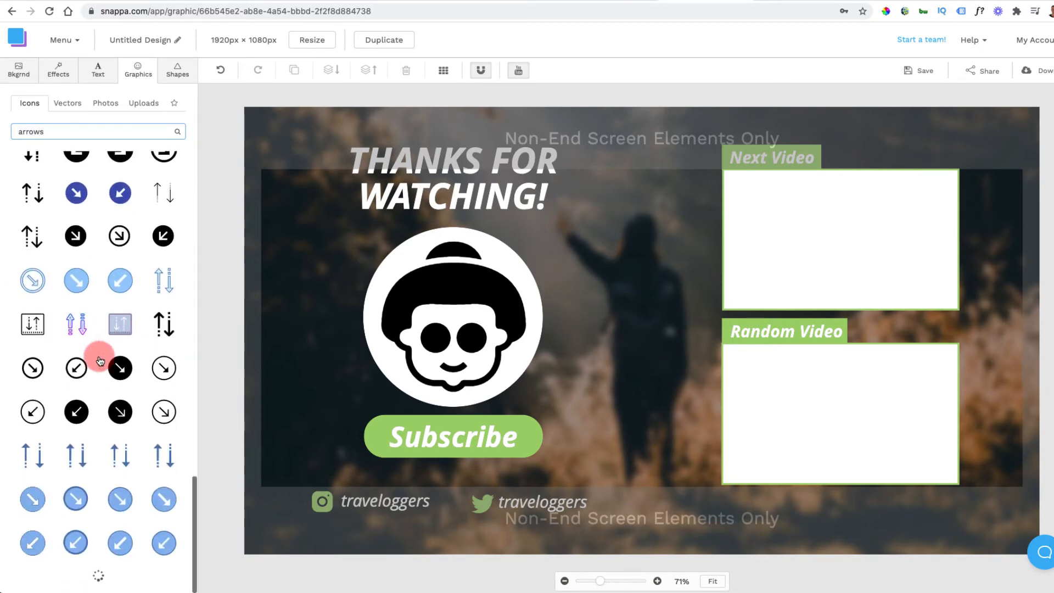
scroll("down", 3)
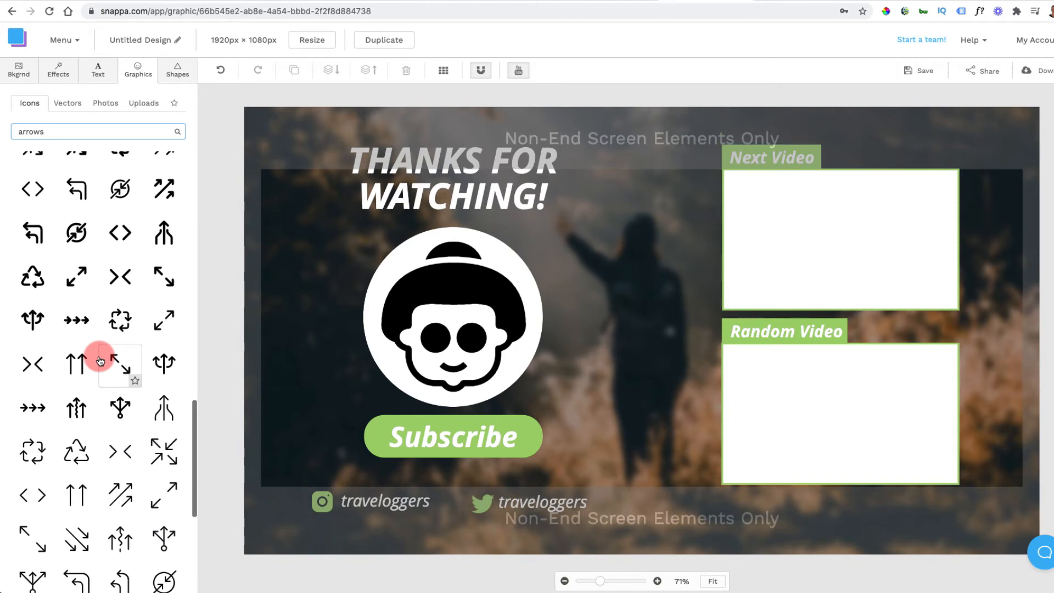
scroll("down", 3)
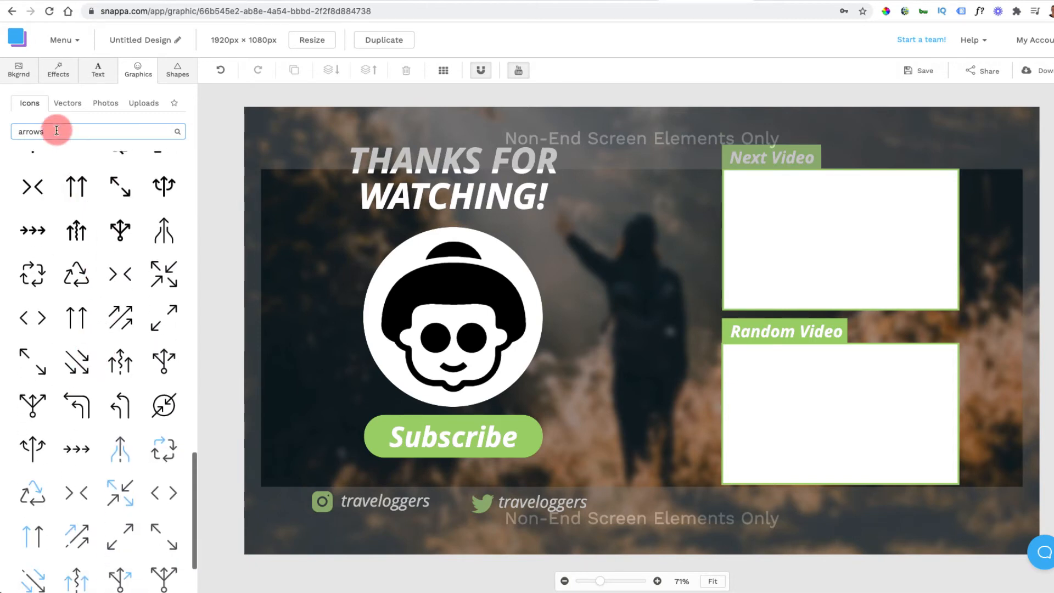
type("arrow")
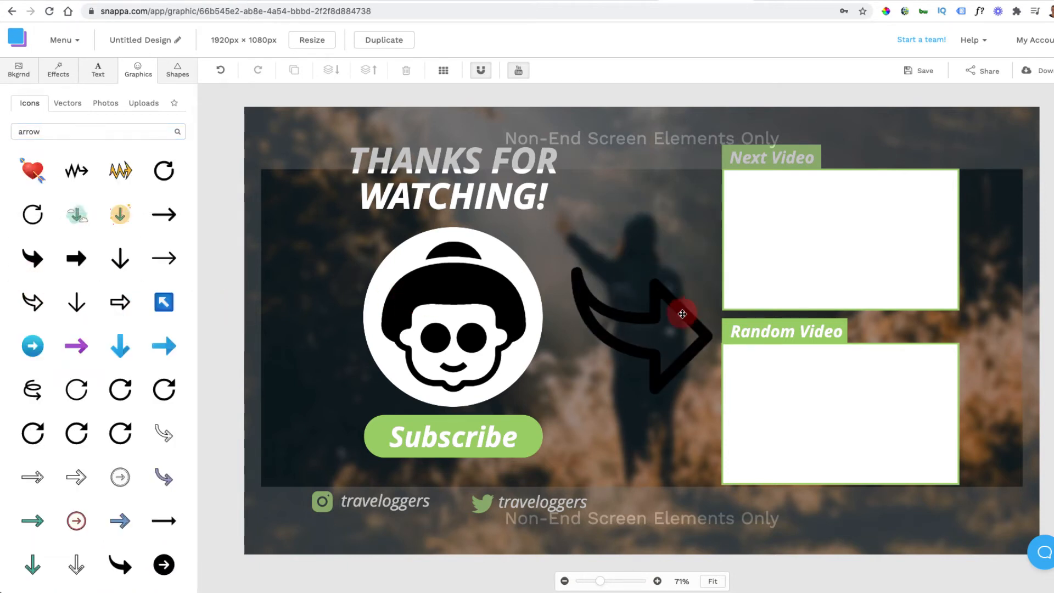
- Flip the arrow, then shrink and place it beside the Next Video box pointing toward it
left_click(681, 313)
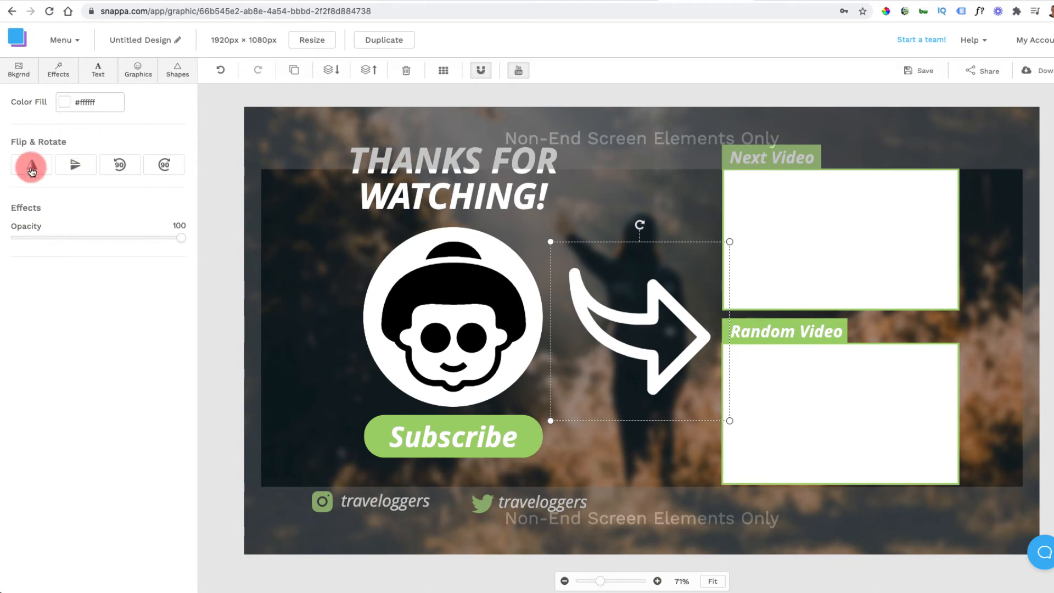
left_click(30, 164)
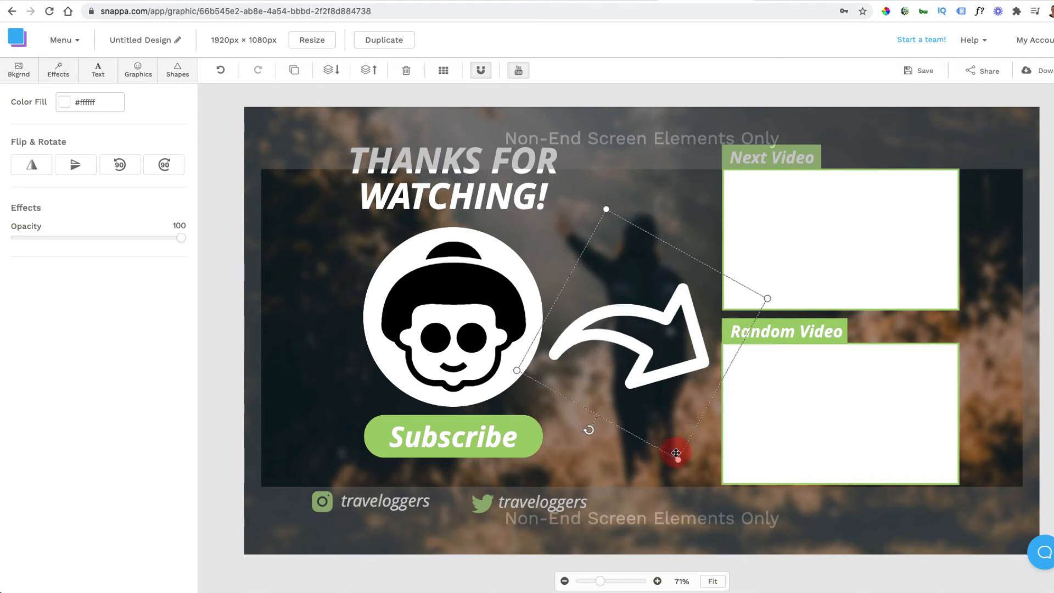
left_click_drag(676, 452, 705, 216)
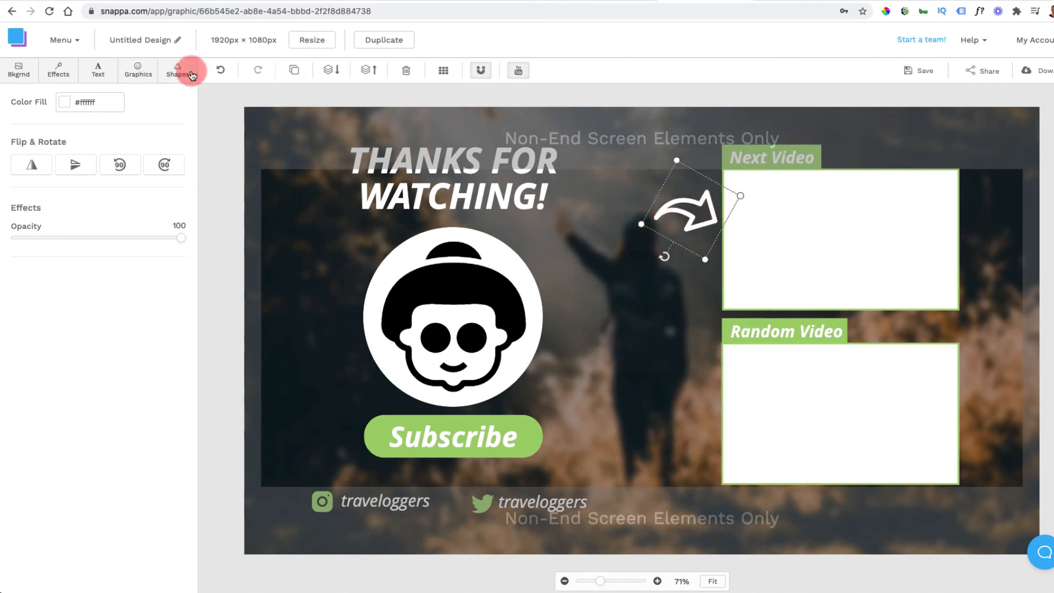
- Add a Subheading text box reading 'Watch Next' beside the curved arrow
left_click(98, 70)
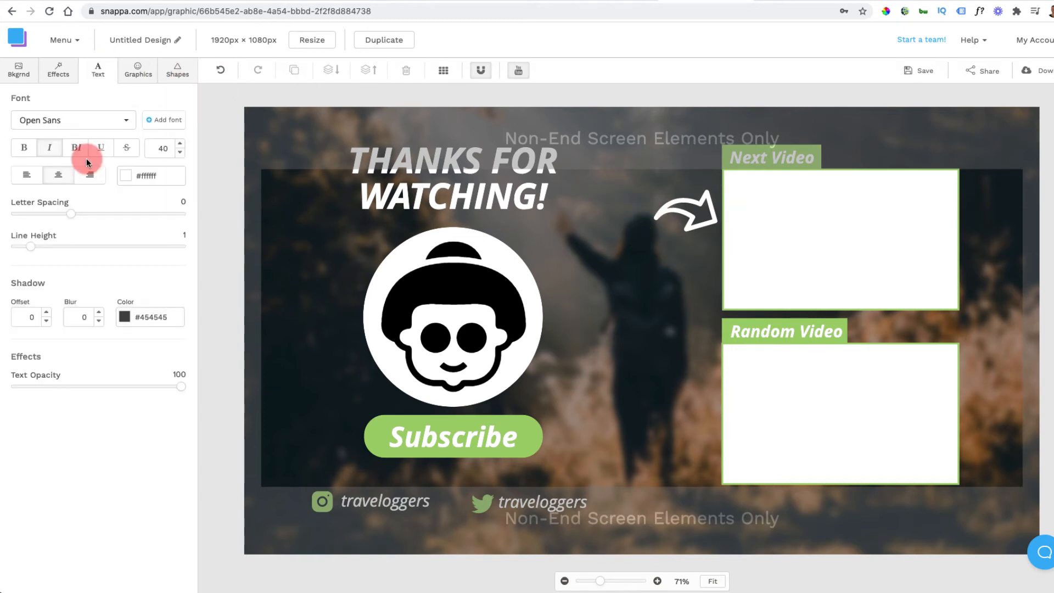
left_click(125, 176)
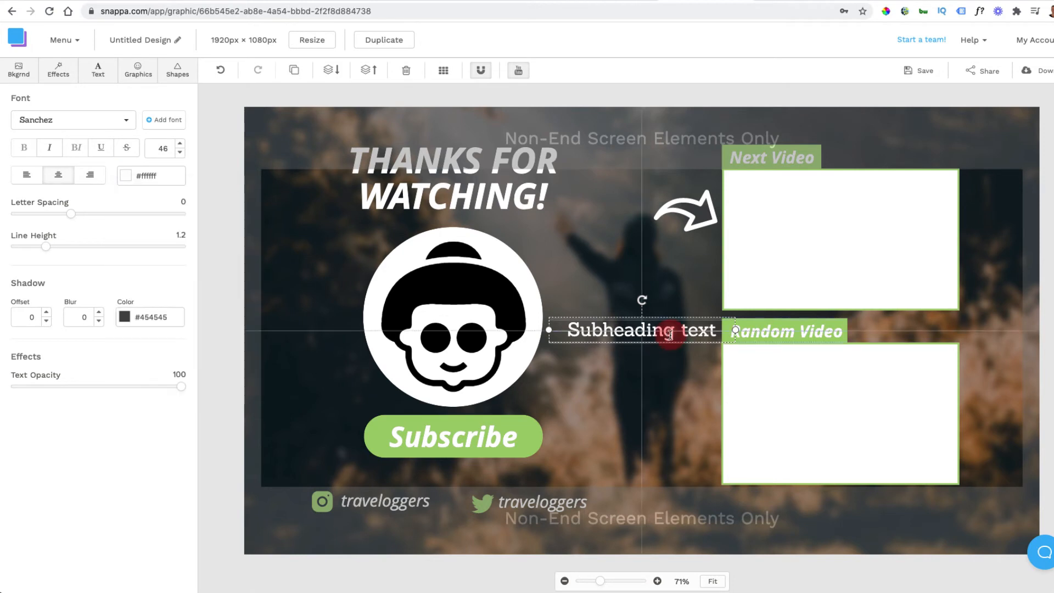
type("Watch")
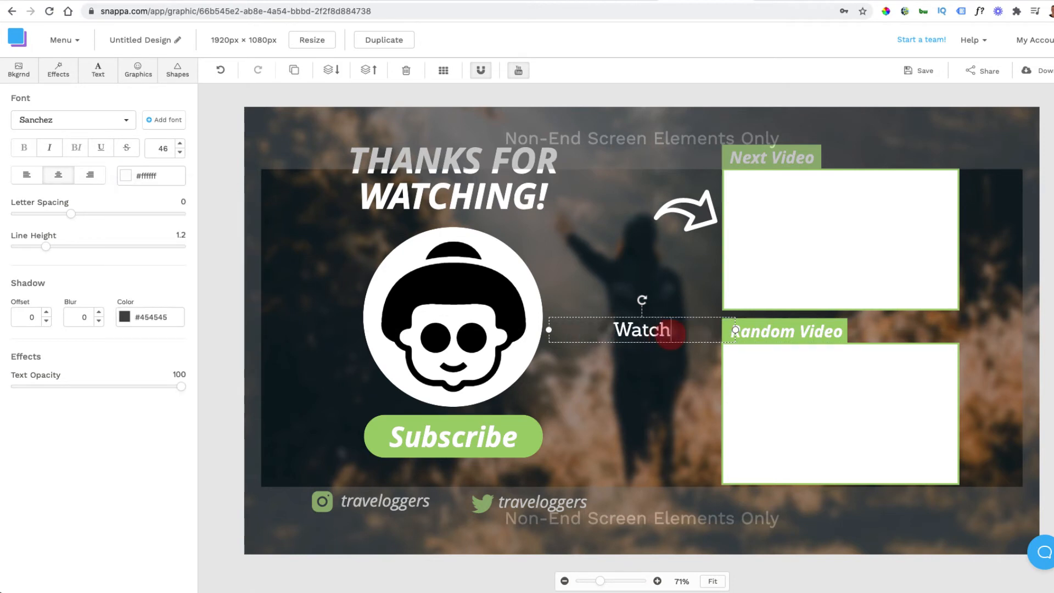
type("Next")
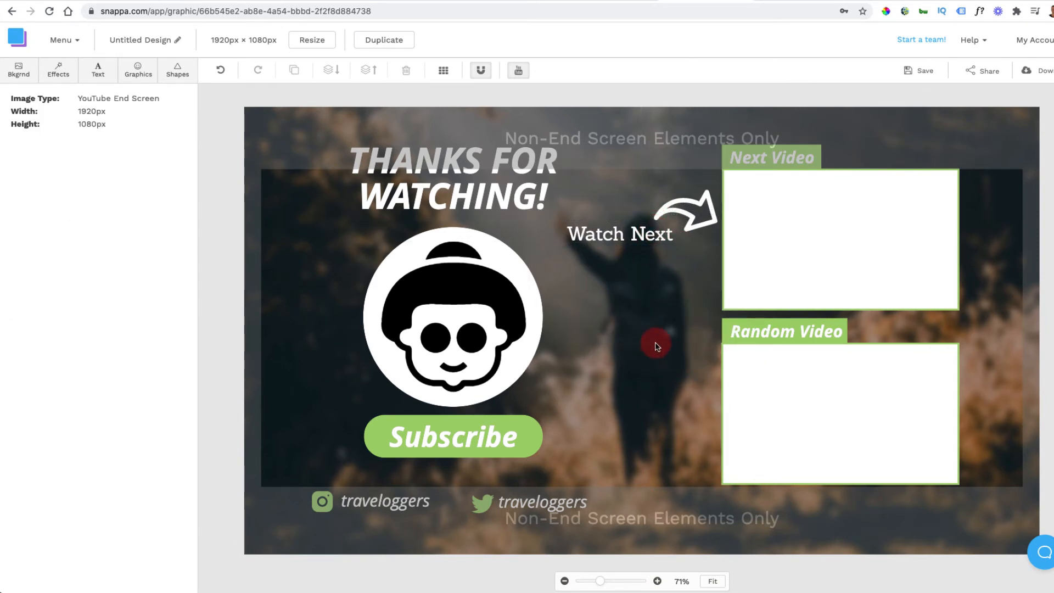
mouse_move(850, 94)
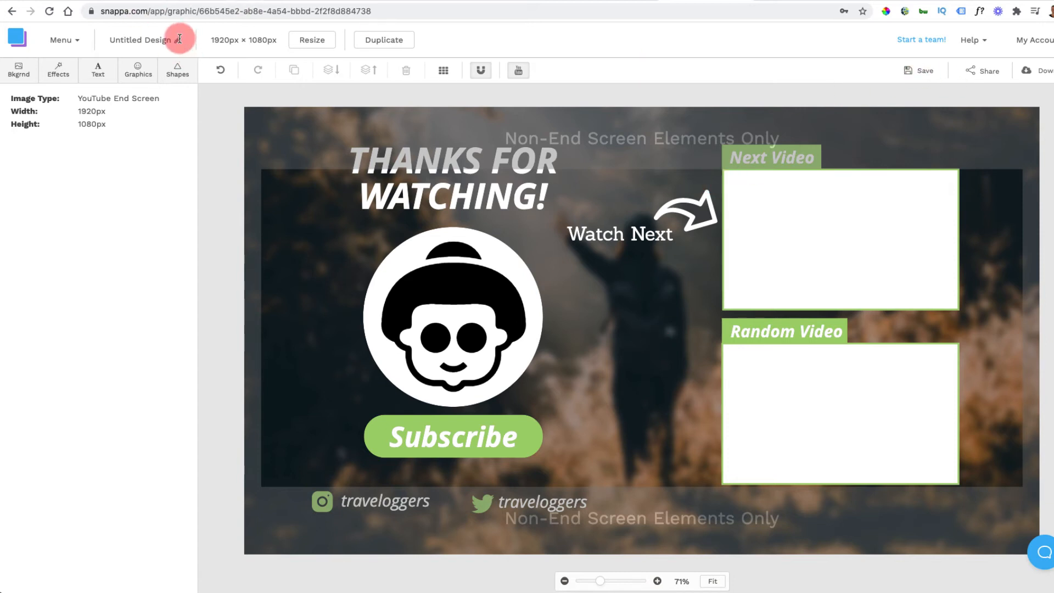
- Visit the design title field, then bring up the Download format choices
left_click(141, 39)
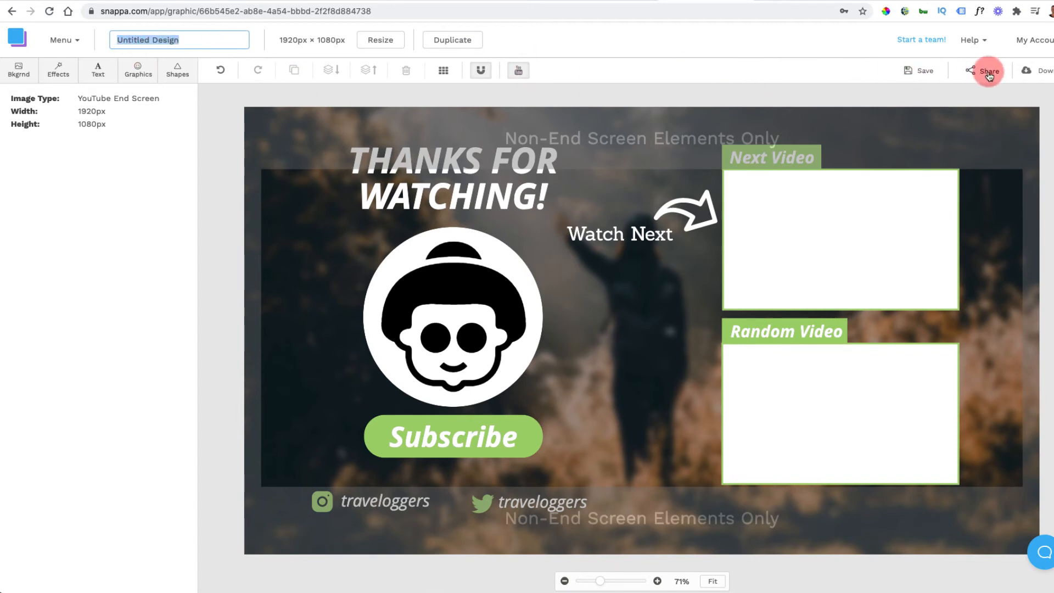
left_click(1043, 70)
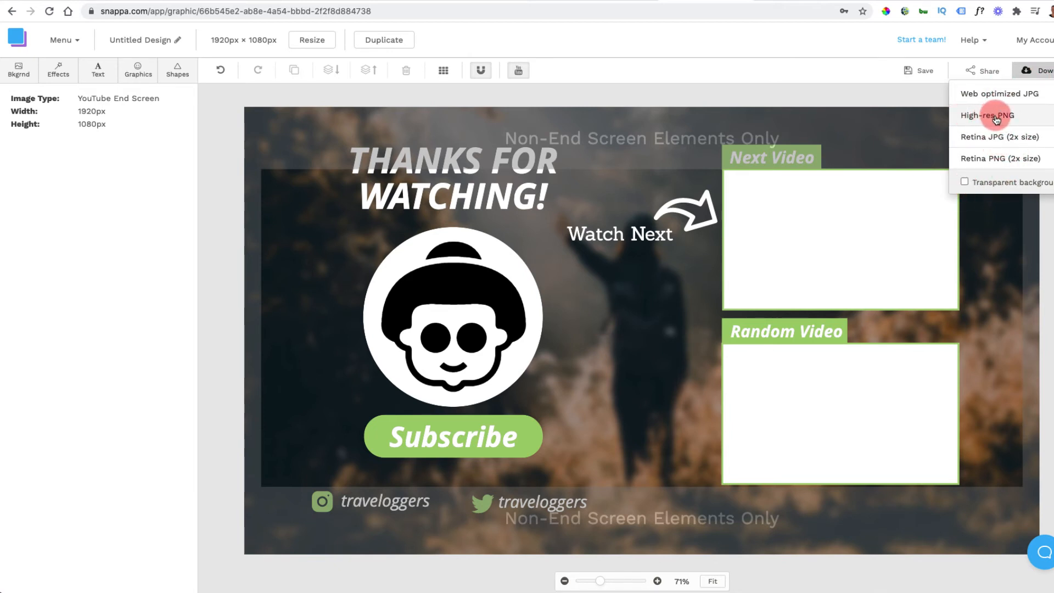
mouse_move(1002, 158)
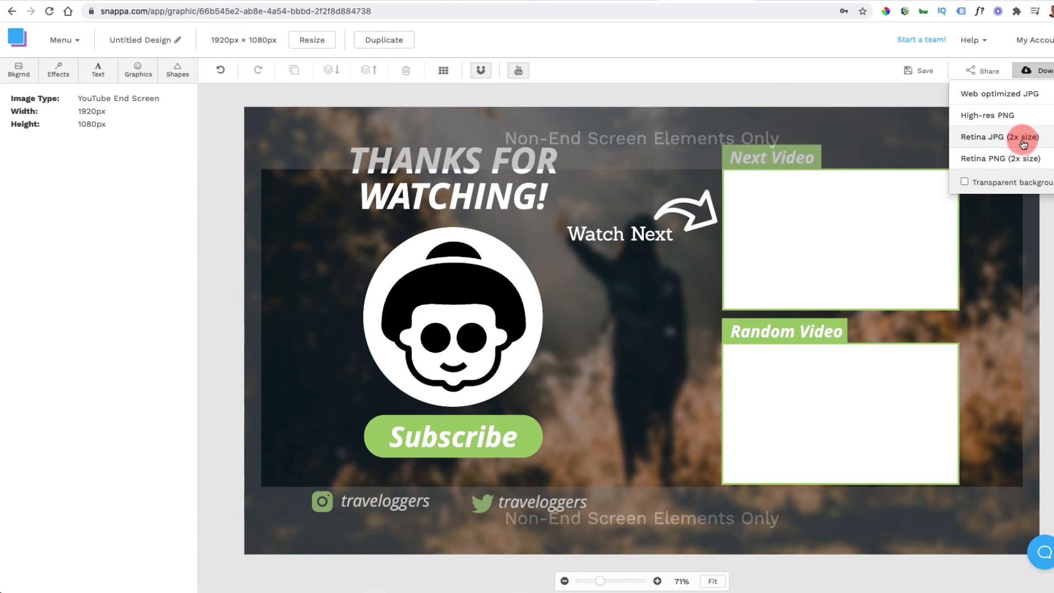
mouse_move(1002, 115)
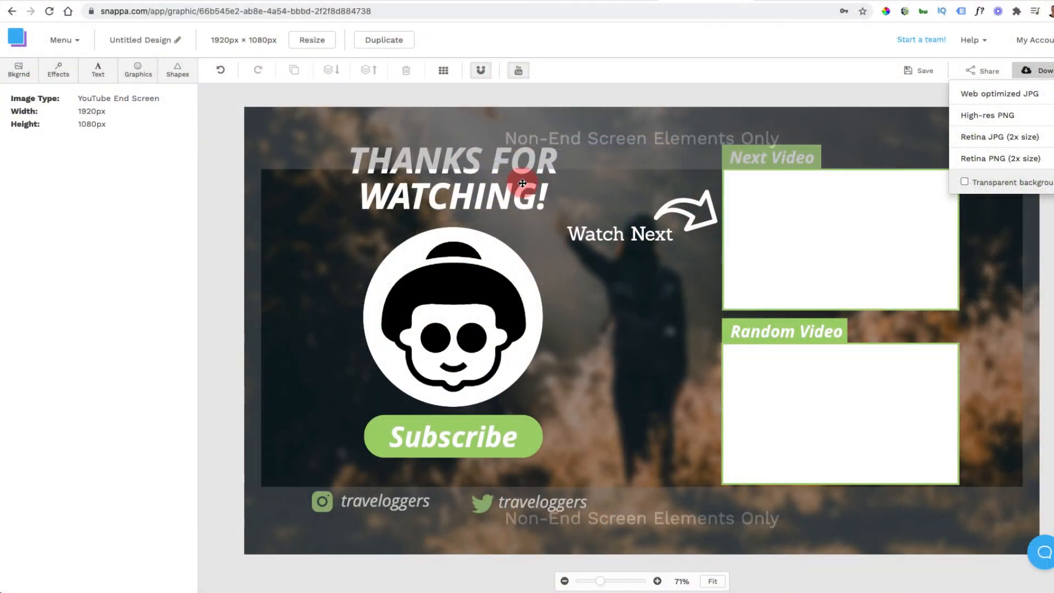
mouse_move(768, 293)
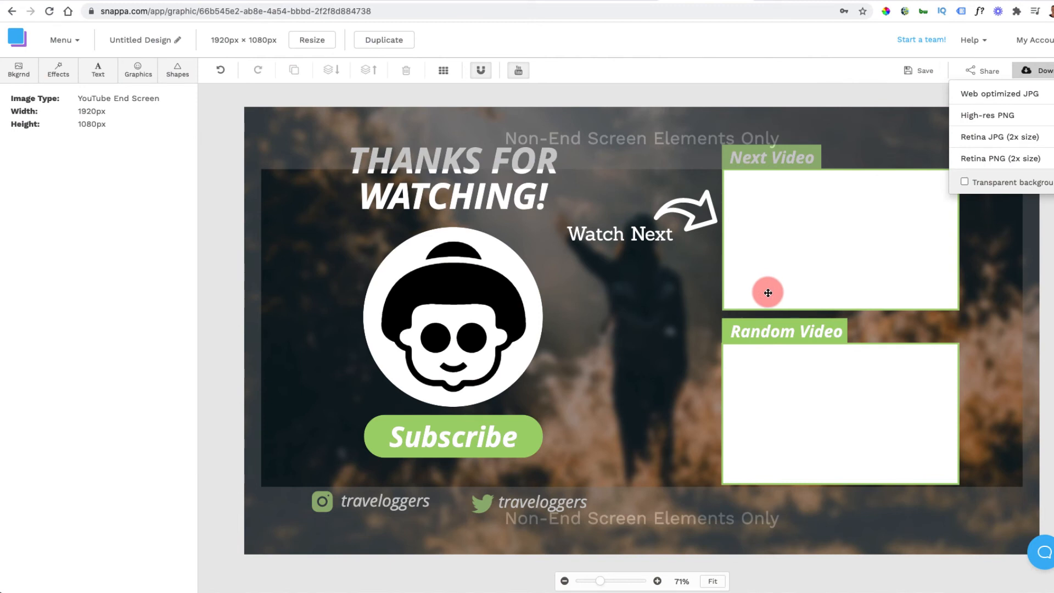